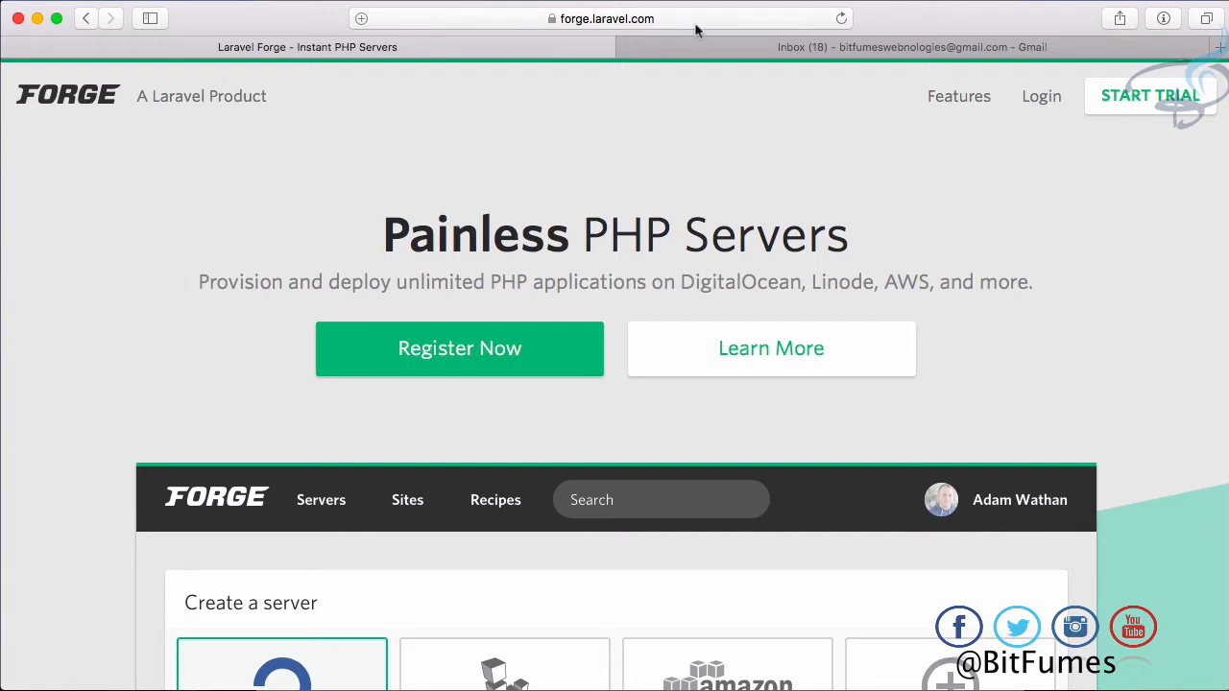
{"action": "mouse_move", "coordinate": [1003, 163]}
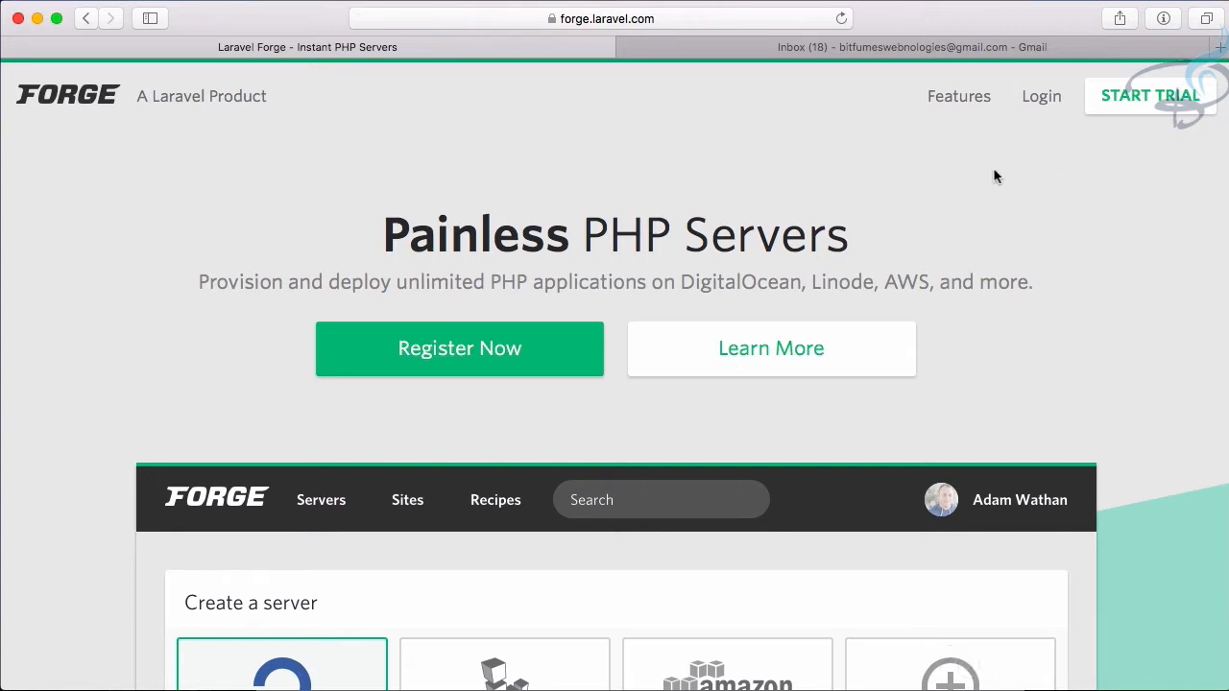
{"action": "mouse_move", "coordinate": [1182, 125]}
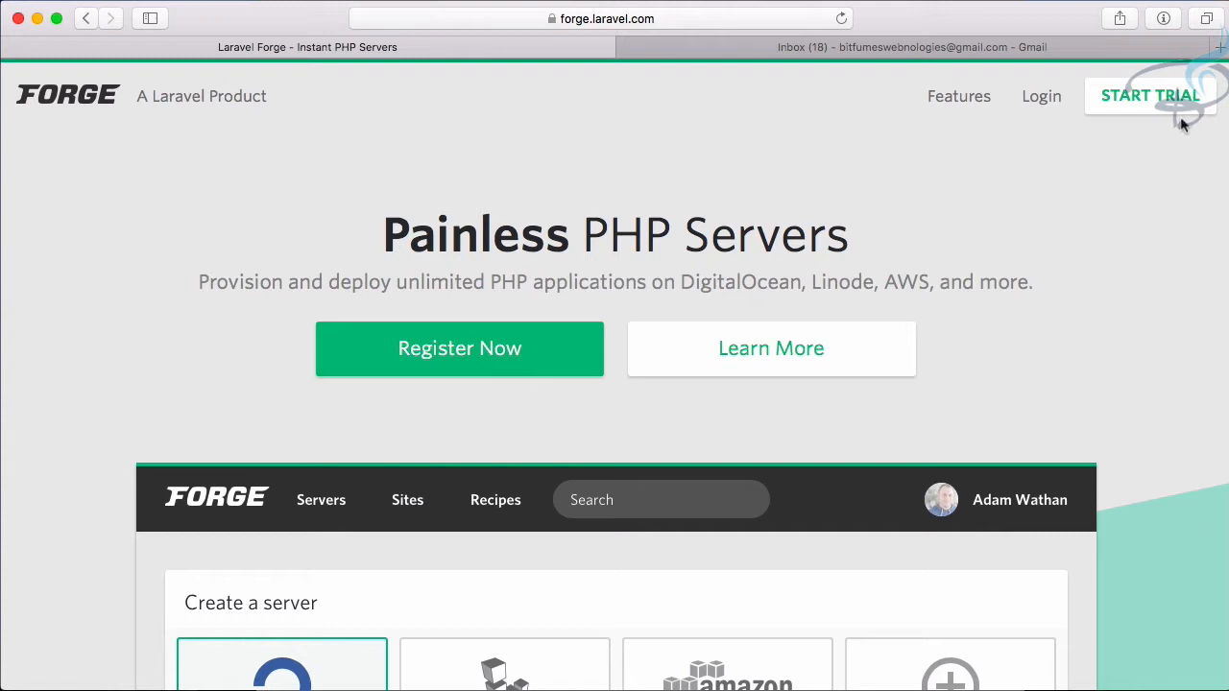
{"action": "mouse_move", "coordinate": [1150, 144]}
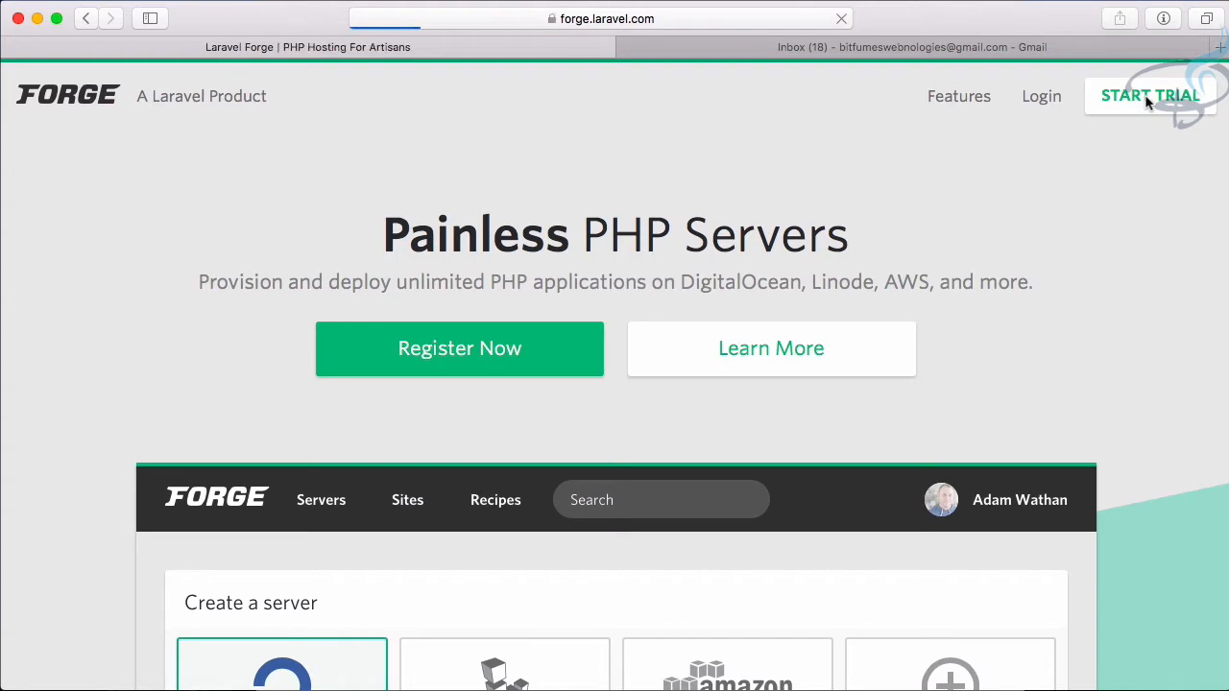
Open the free-trial registration form and select the yearly Hobby plan at $120/year
{"action": "left_click", "coordinate": [1149, 96]}
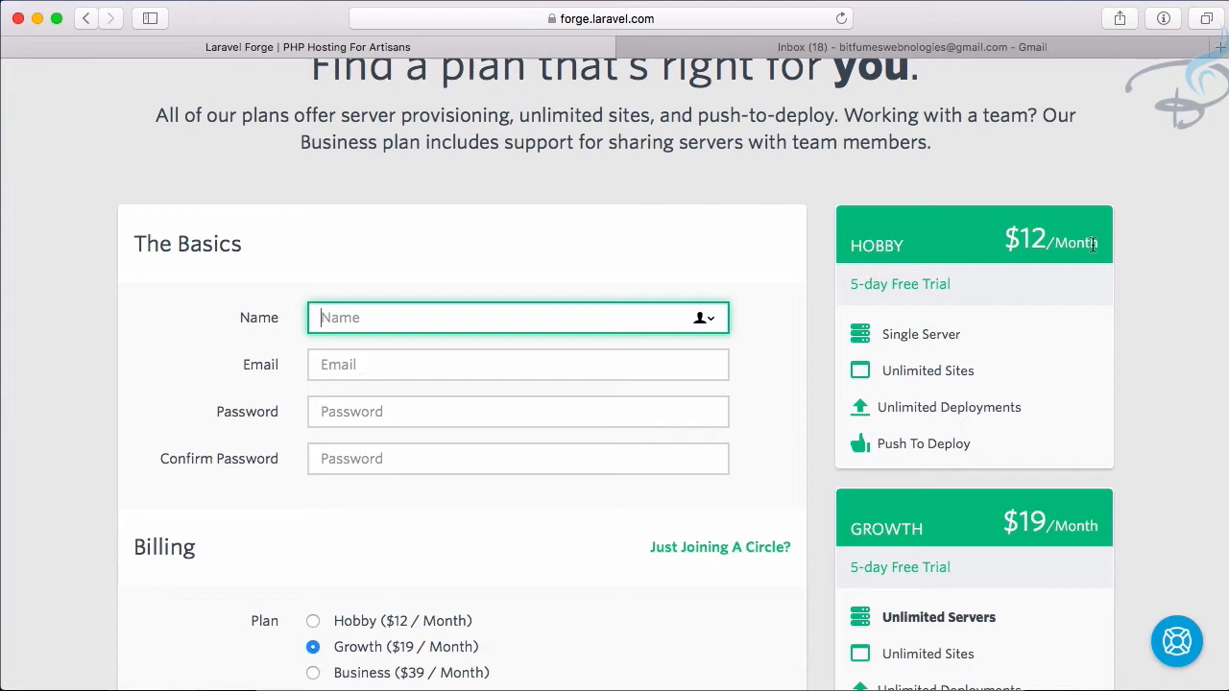
{"action": "scroll", "scroll_direction": "down", "scroll_amount": 3}
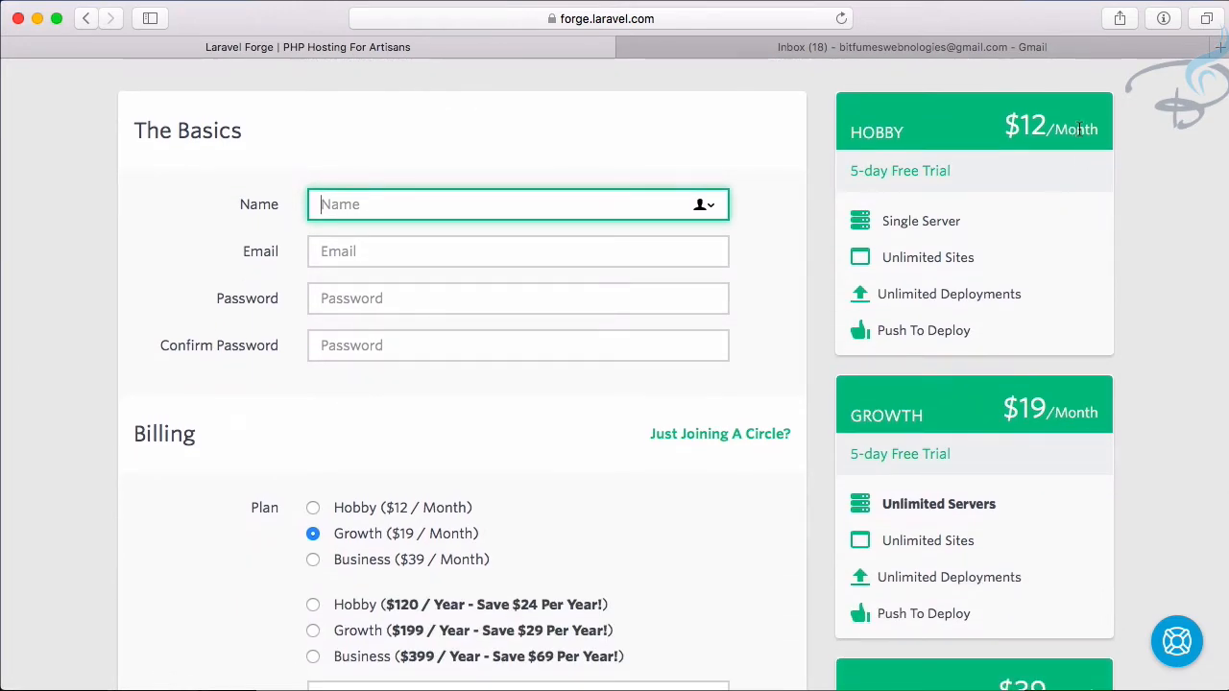
{"action": "scroll", "scroll_direction": "down", "scroll_amount": 3}
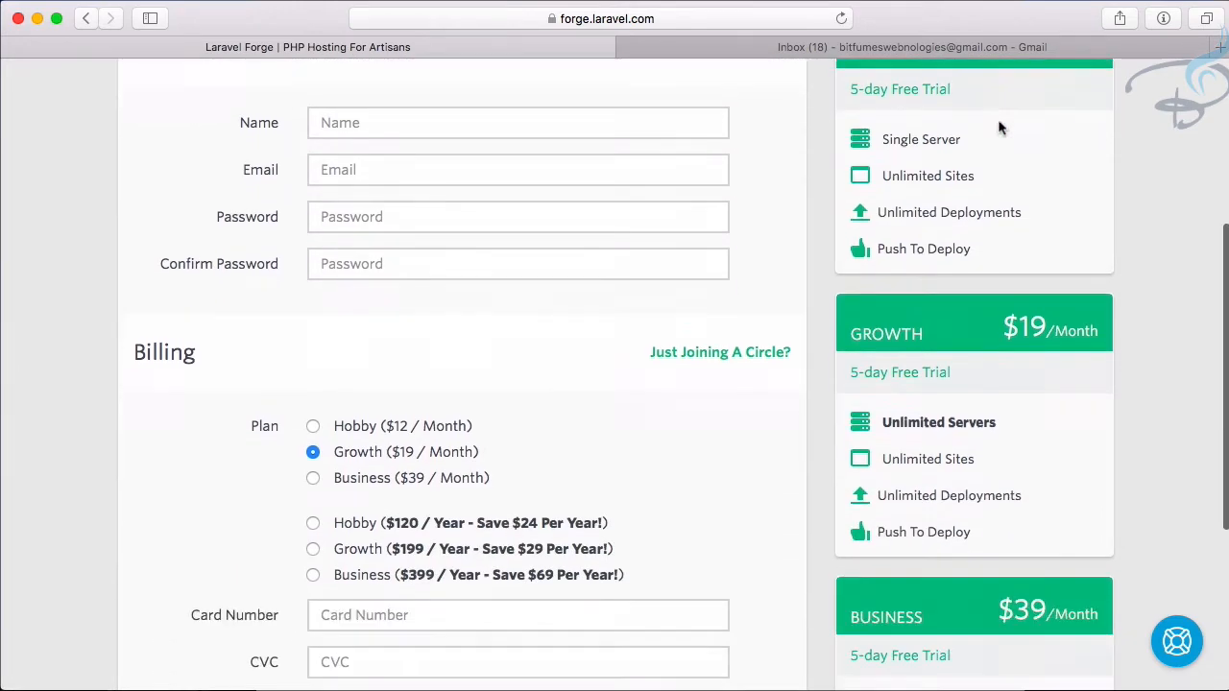
{"action": "scroll", "scroll_direction": "down", "scroll_amount": 3}
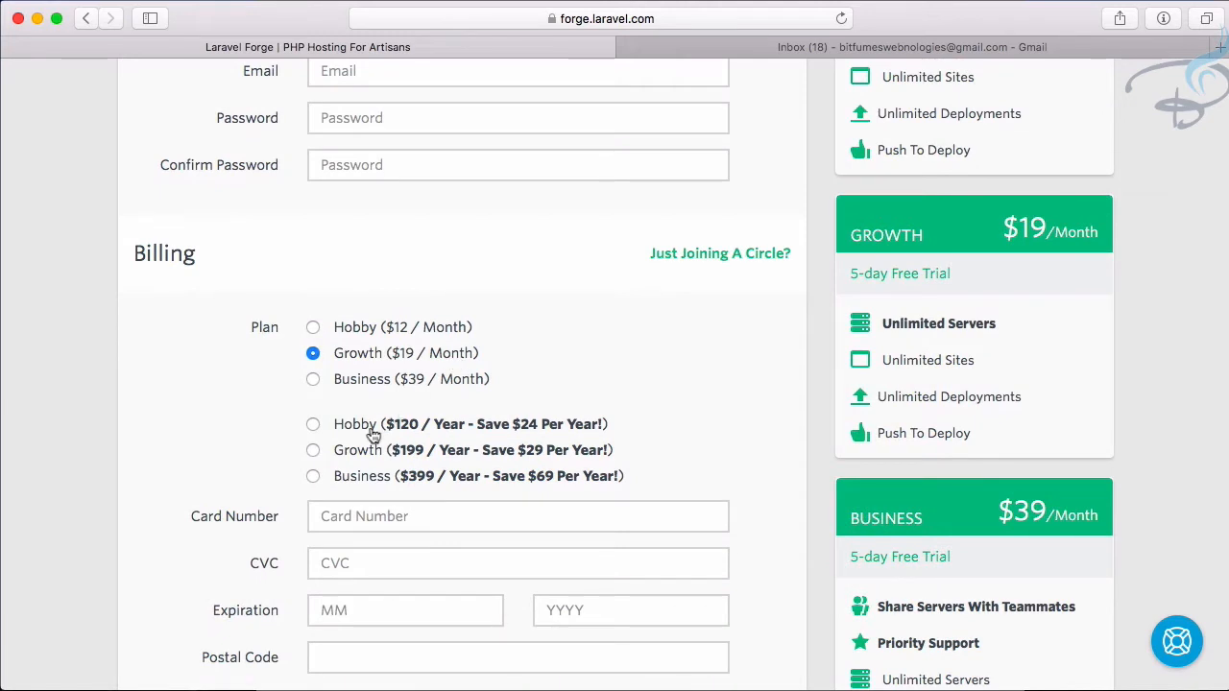
{"action": "left_click", "coordinate": [313, 424]}
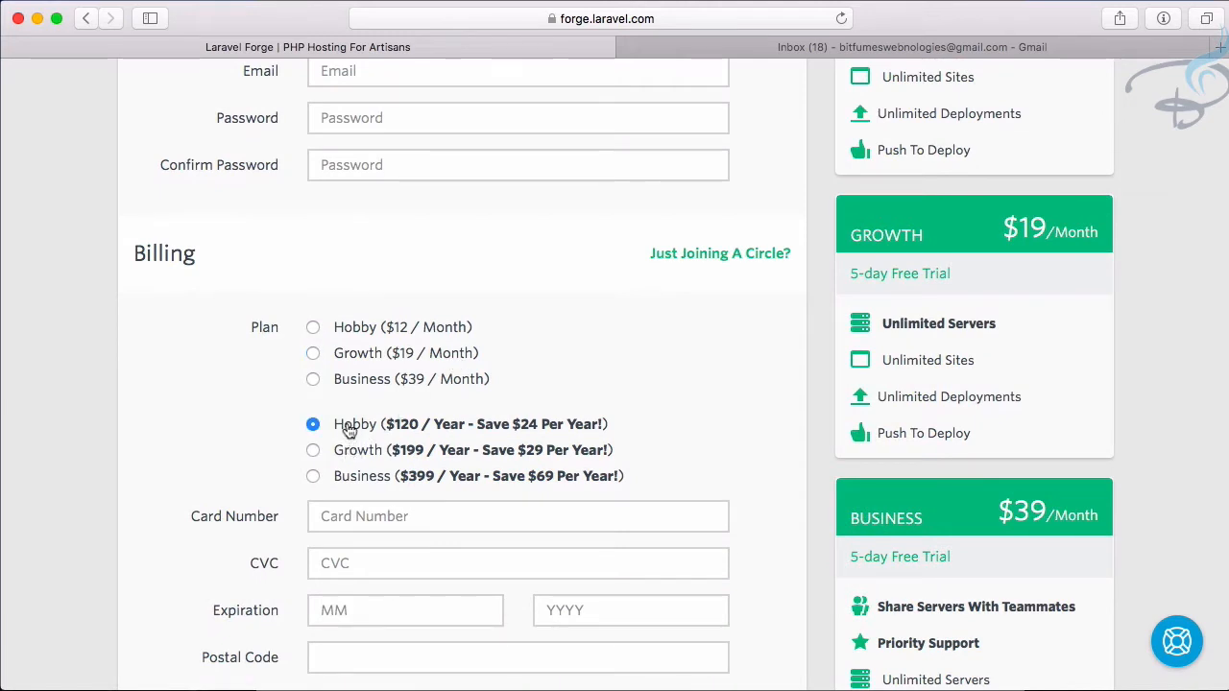
{"action": "mouse_move", "coordinate": [200, 425]}
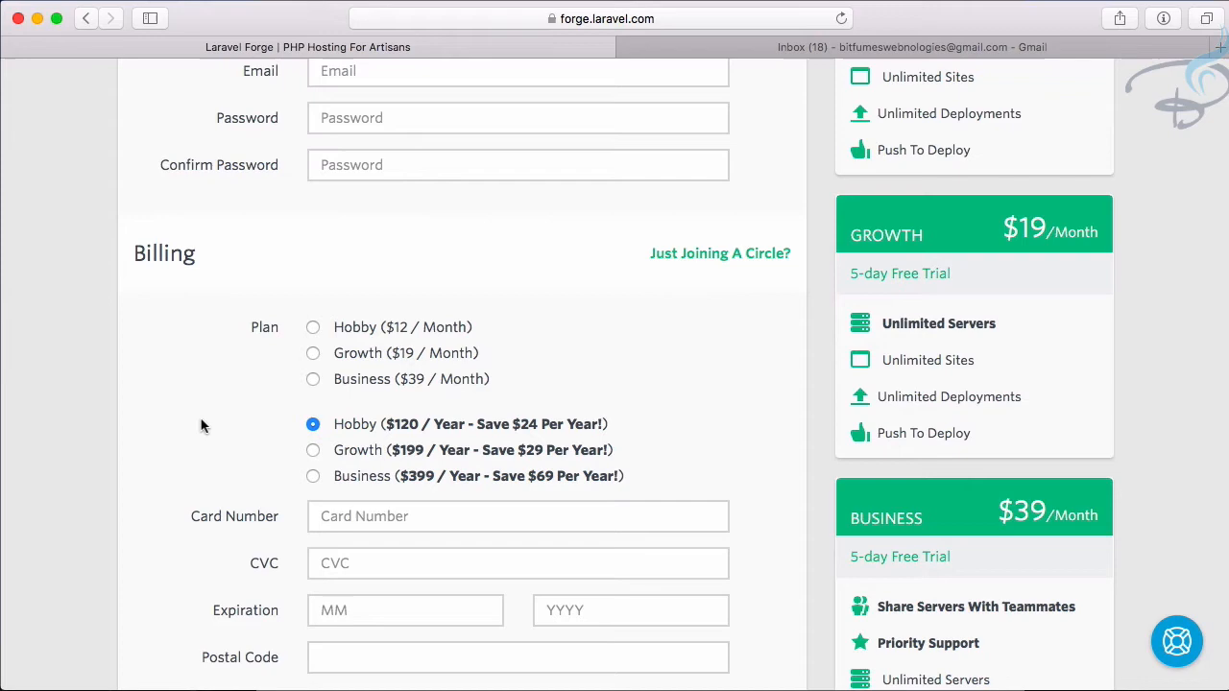
Enter the name and email, then accept Safari's suggested strong password for both password fields
{"action": "scroll", "scroll_direction": "up", "scroll_amount": 3}
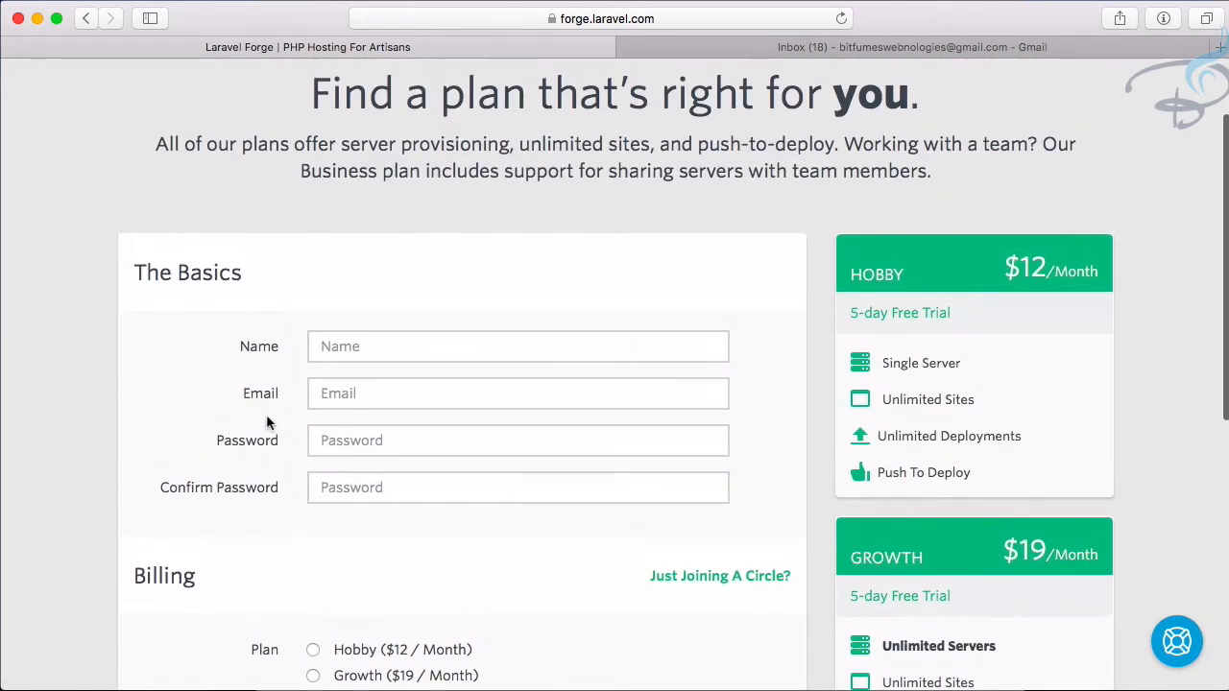
{"action": "mouse_move", "coordinate": [567, 359]}
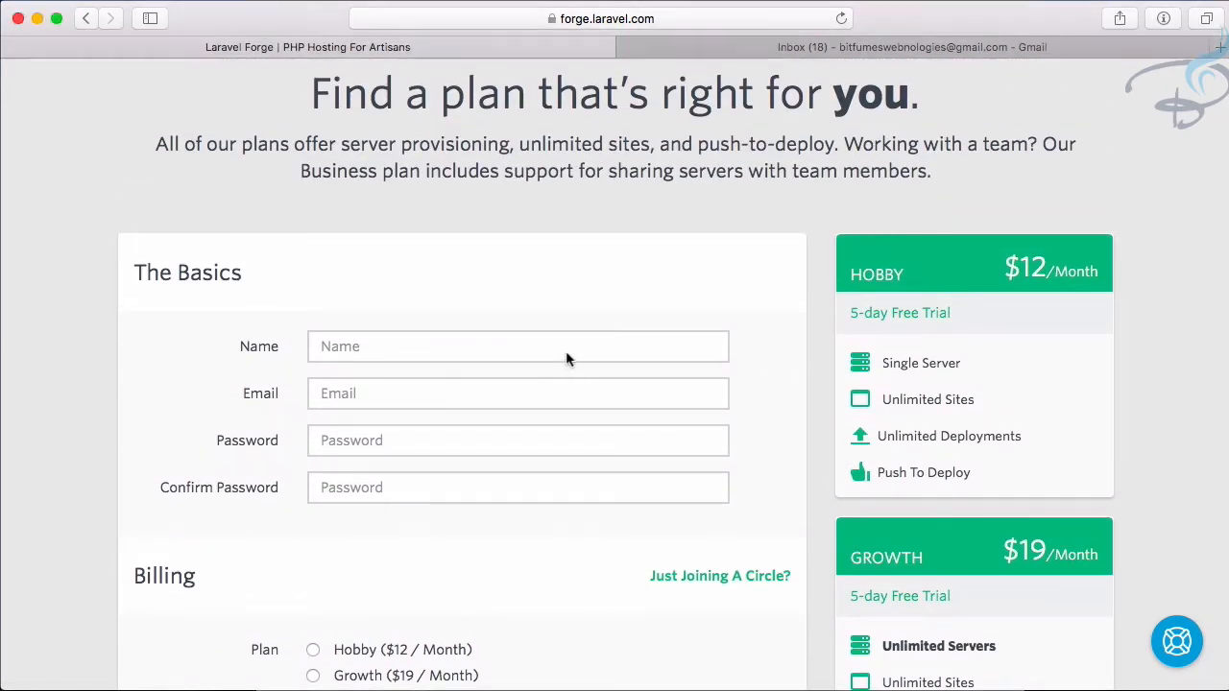
{"action": "type", "text": "Sarthak"}
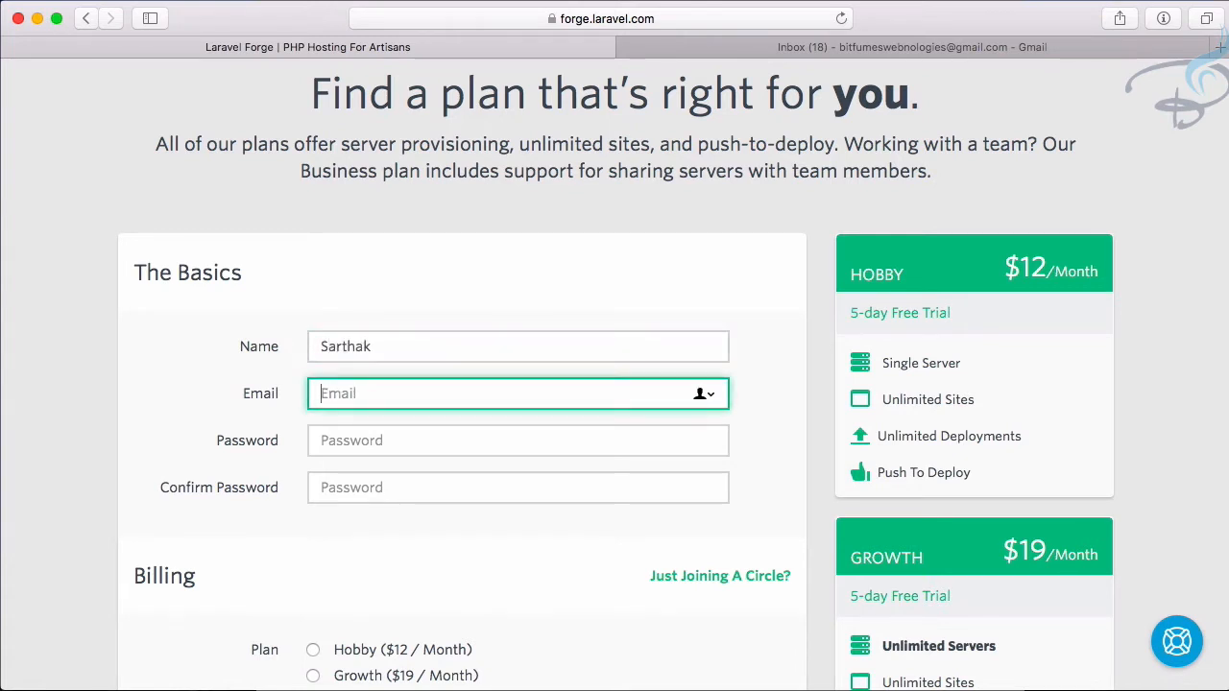
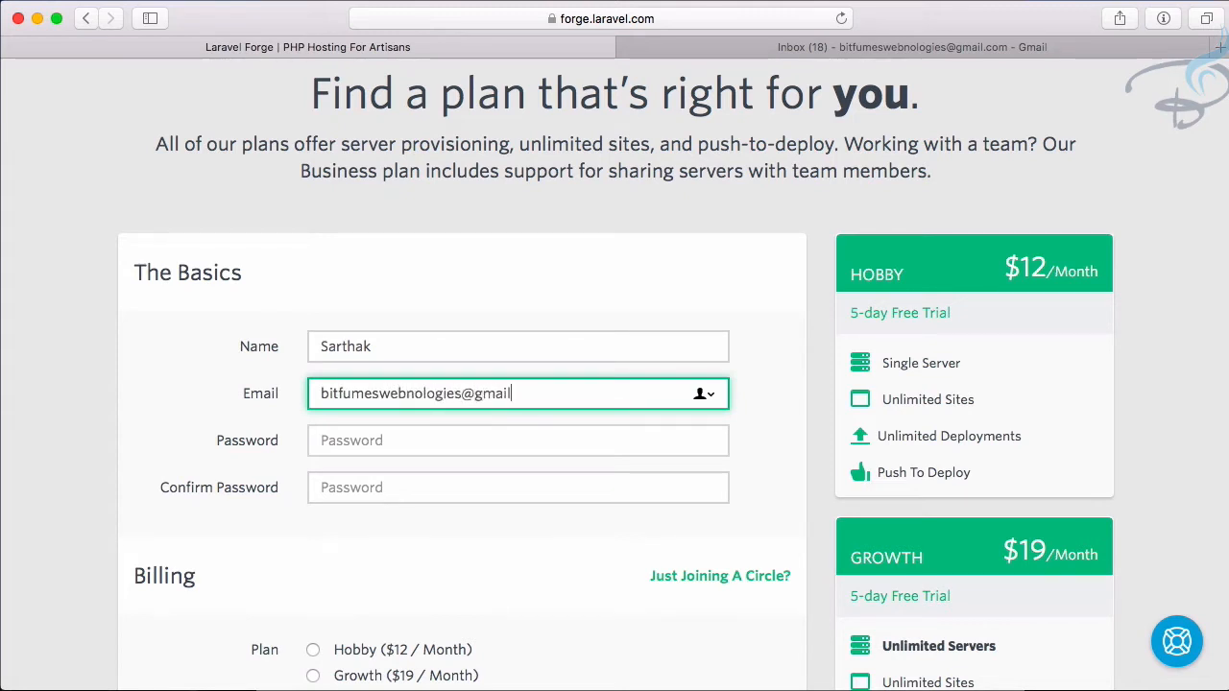
{"action": "left_click", "coordinate": [517, 440]}
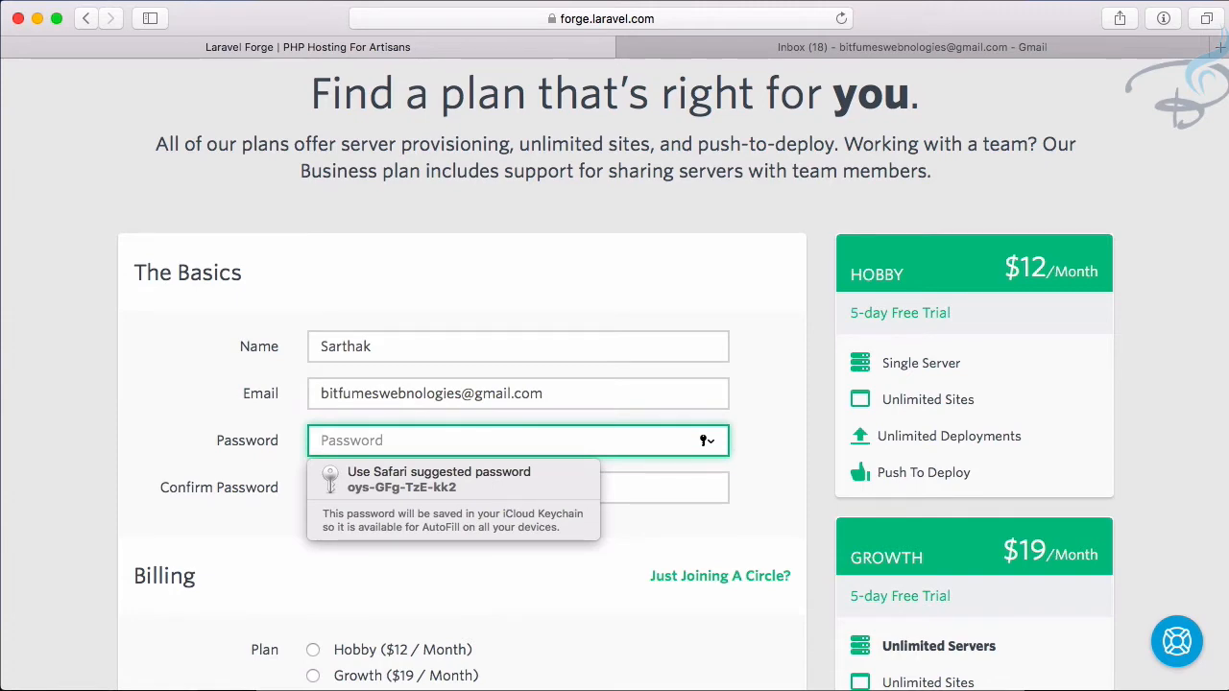
{"action": "left_click", "coordinate": [439, 478]}
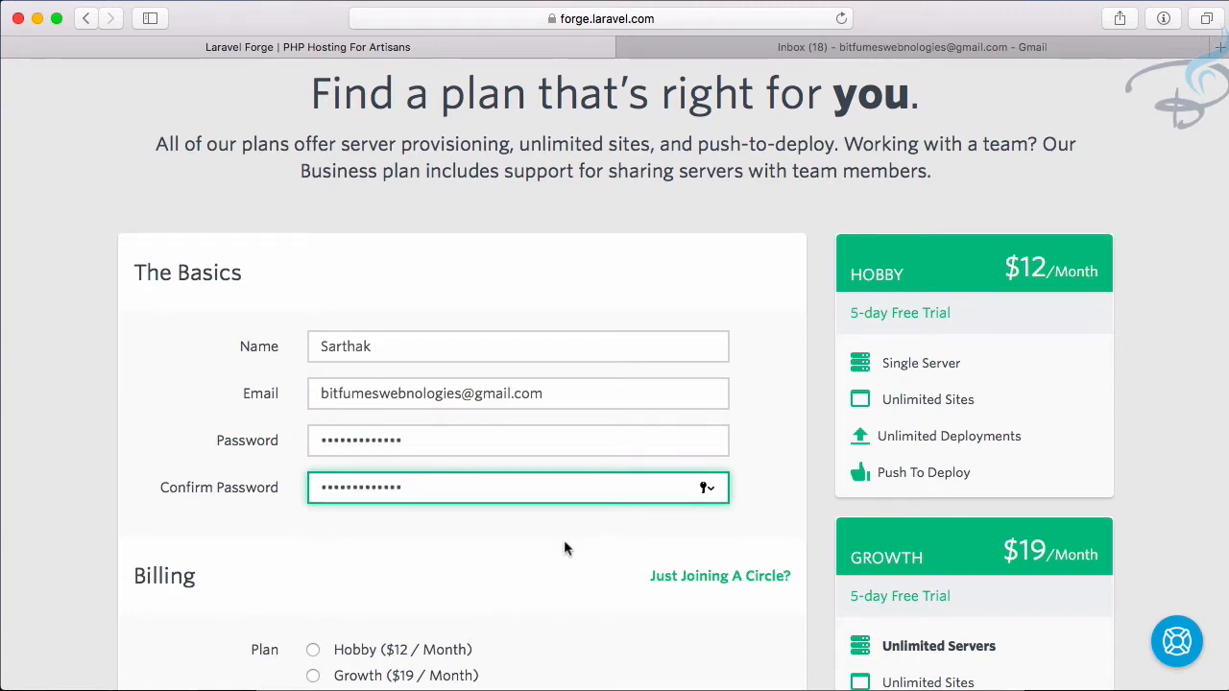
Select the Hobby $12/month plan and tick 'I agree to the Terms of Service'
{"action": "scroll", "scroll_direction": "down", "scroll_amount": 3}
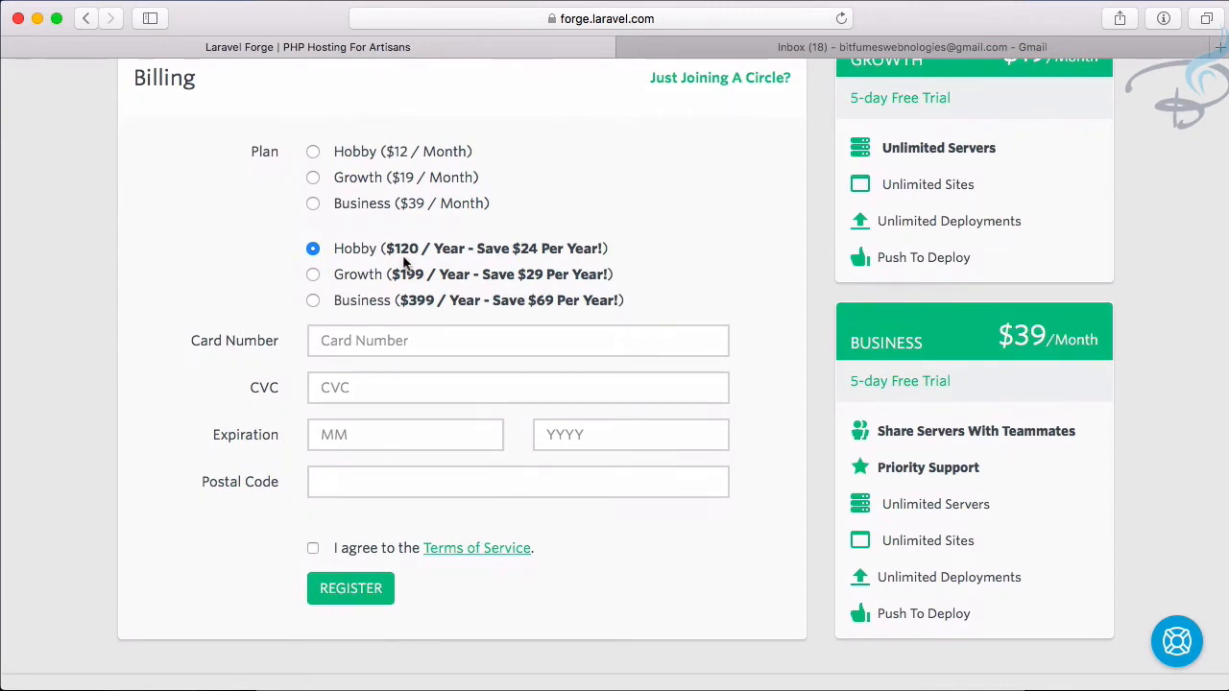
{"action": "left_click", "coordinate": [313, 151]}
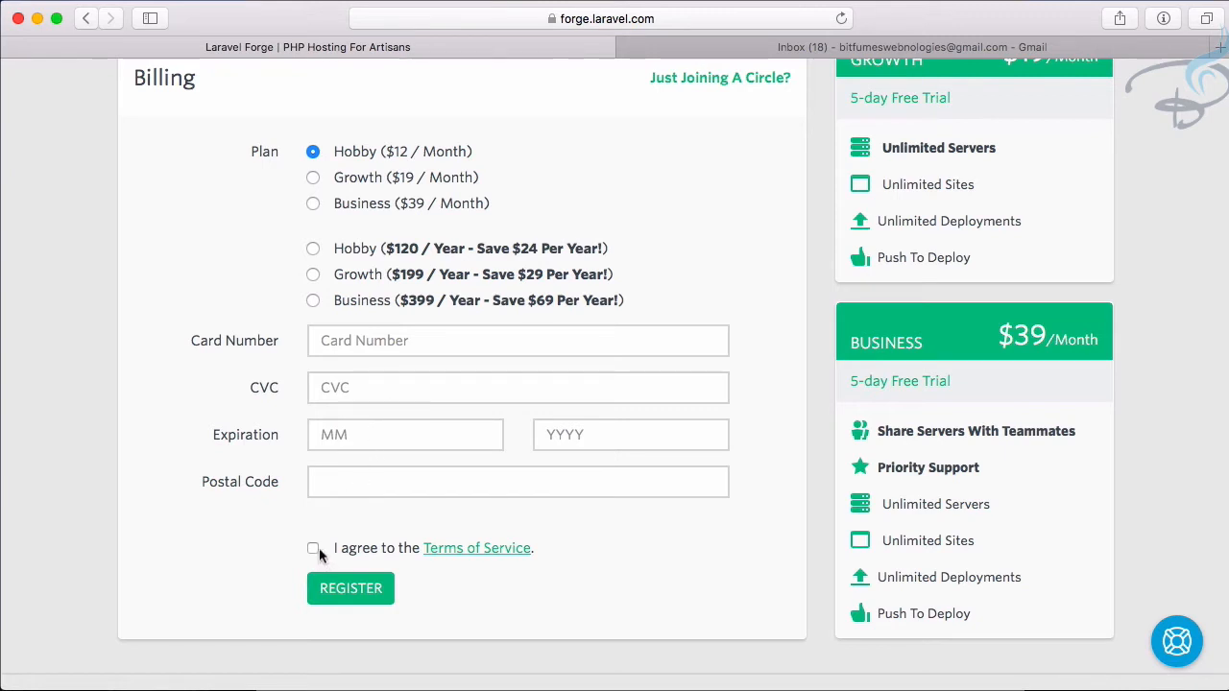
{"action": "left_click", "coordinate": [313, 547]}
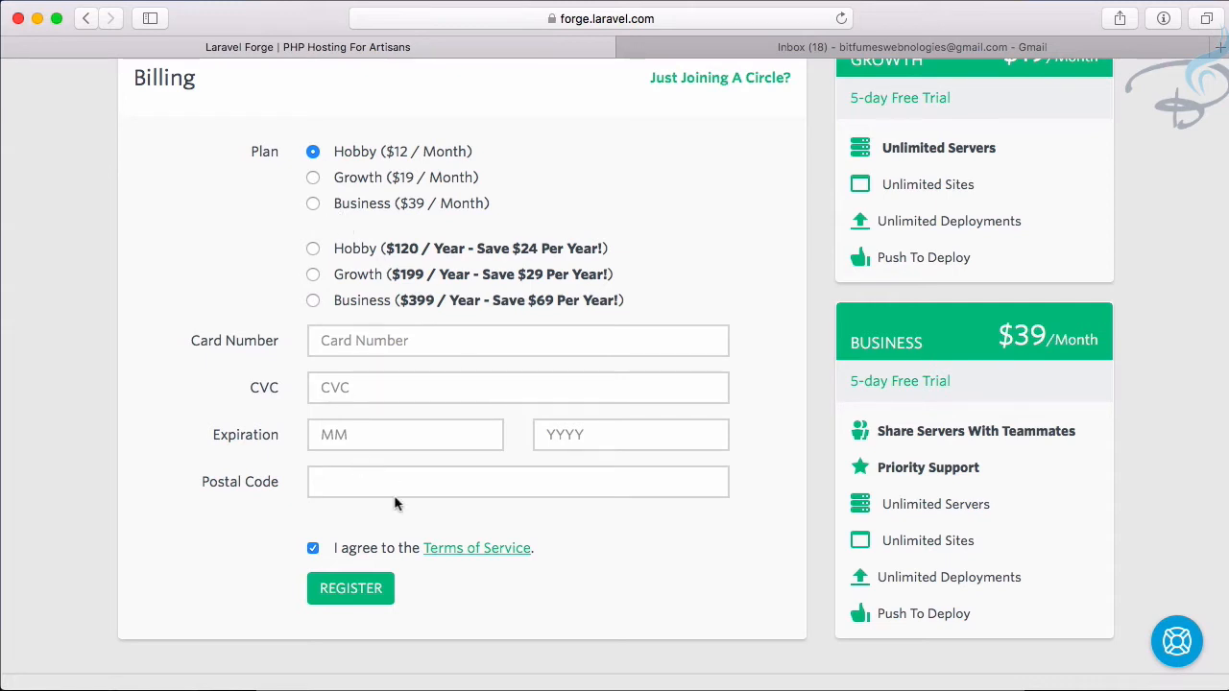
Review the 'Could not find payment information' error and scroll to the Card Number field
{"action": "scroll", "scroll_direction": "up", "scroll_amount": 3}
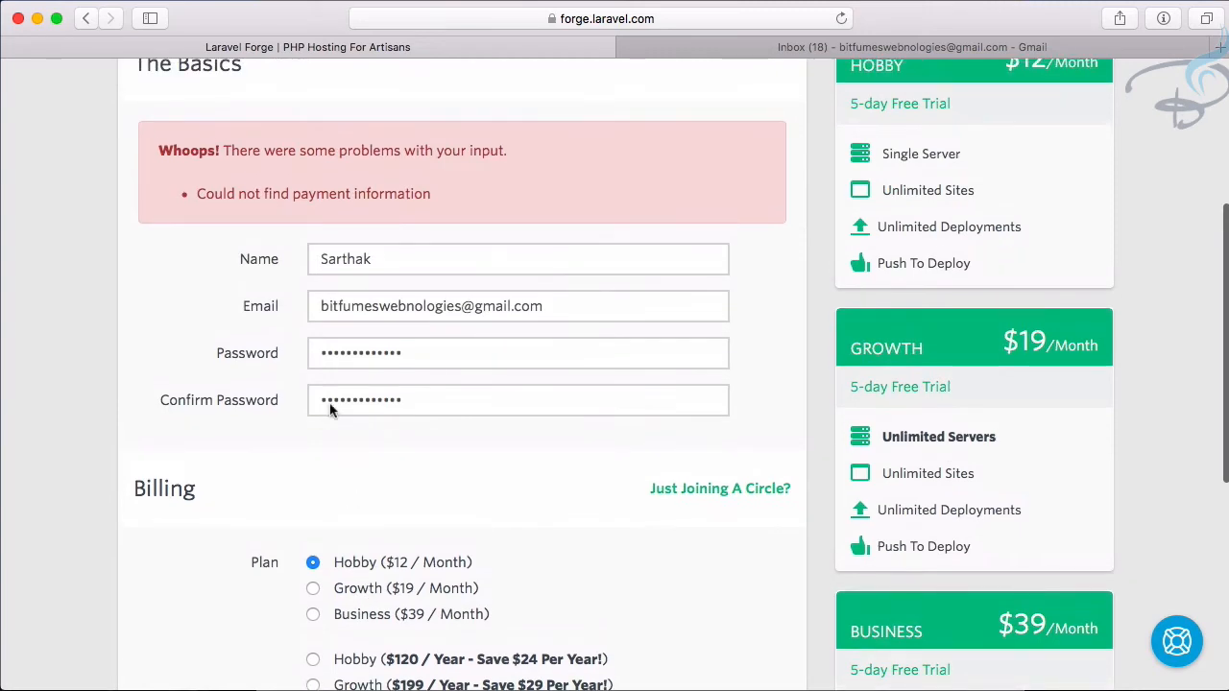
{"action": "mouse_move", "coordinate": [497, 178]}
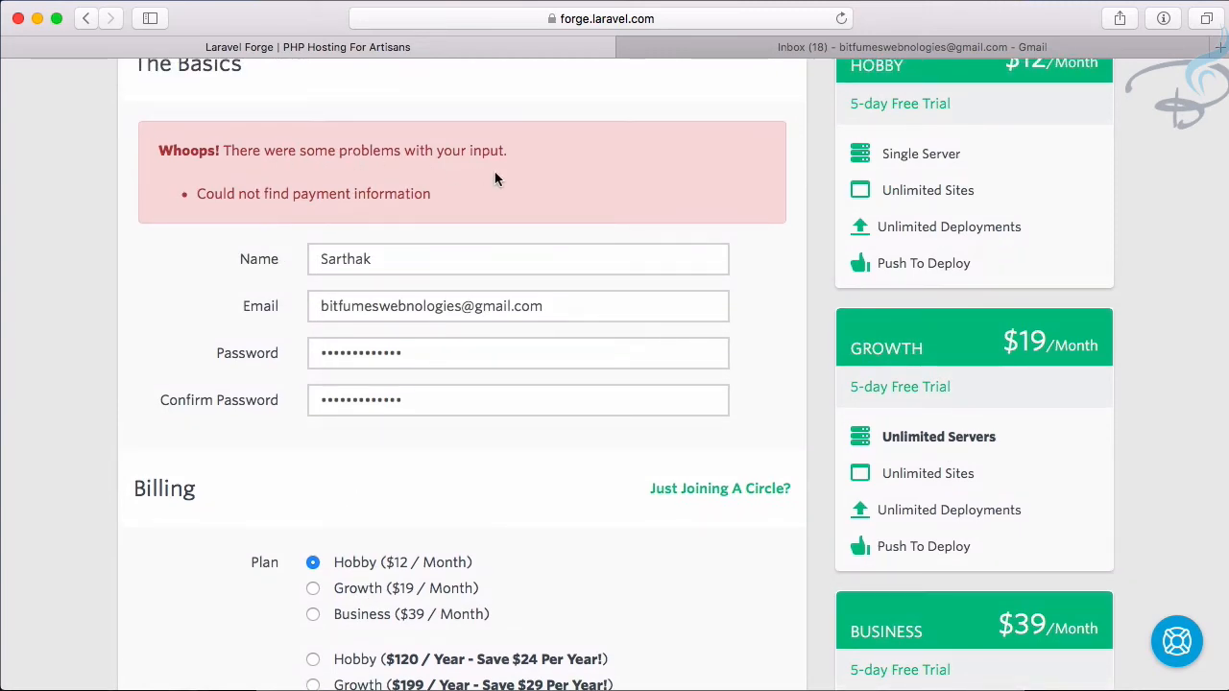
{"action": "scroll", "scroll_direction": "down", "scroll_amount": 3}
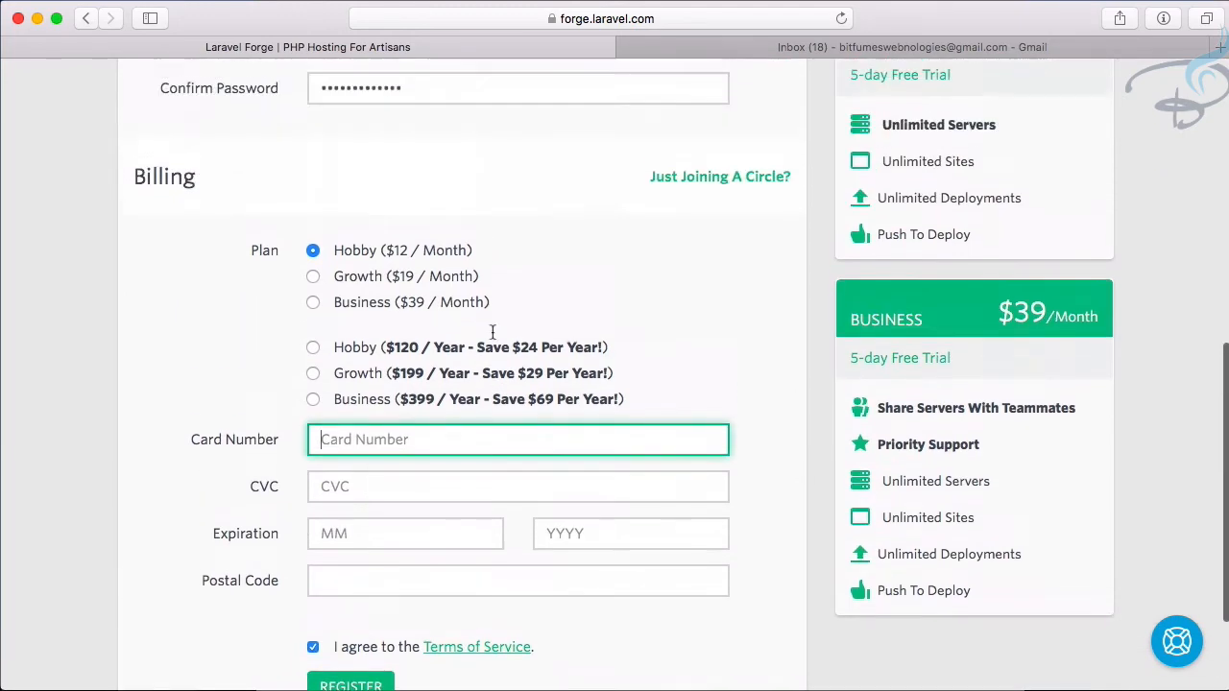
{"action": "scroll", "scroll_direction": "up", "scroll_amount": 3}
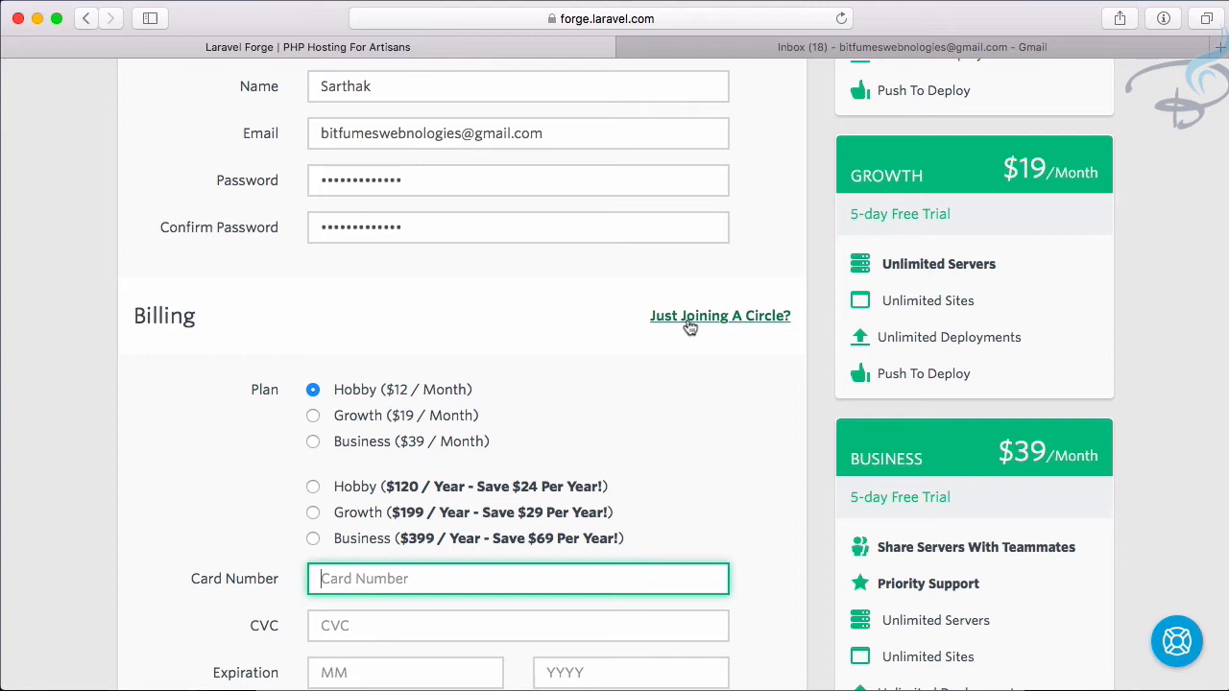
Hide the card billing section by choosing 'Just Joining A Circle?'
{"action": "left_click", "coordinate": [720, 315]}
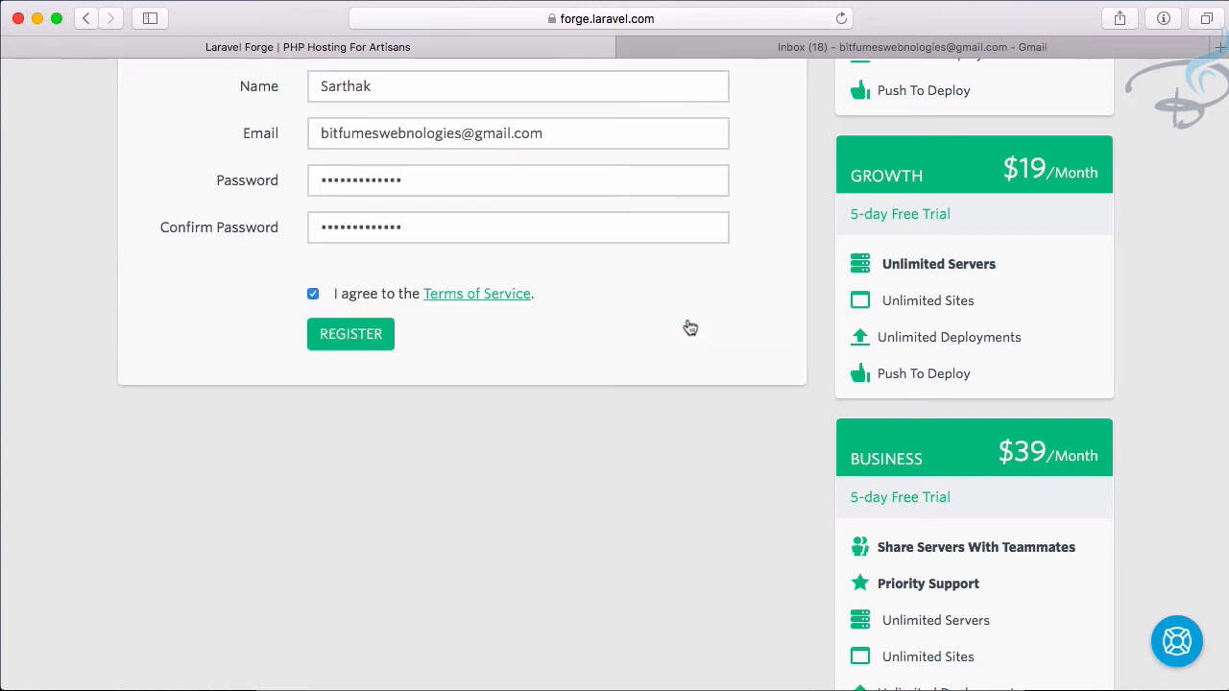
{"action": "left_click", "coordinate": [351, 333]}
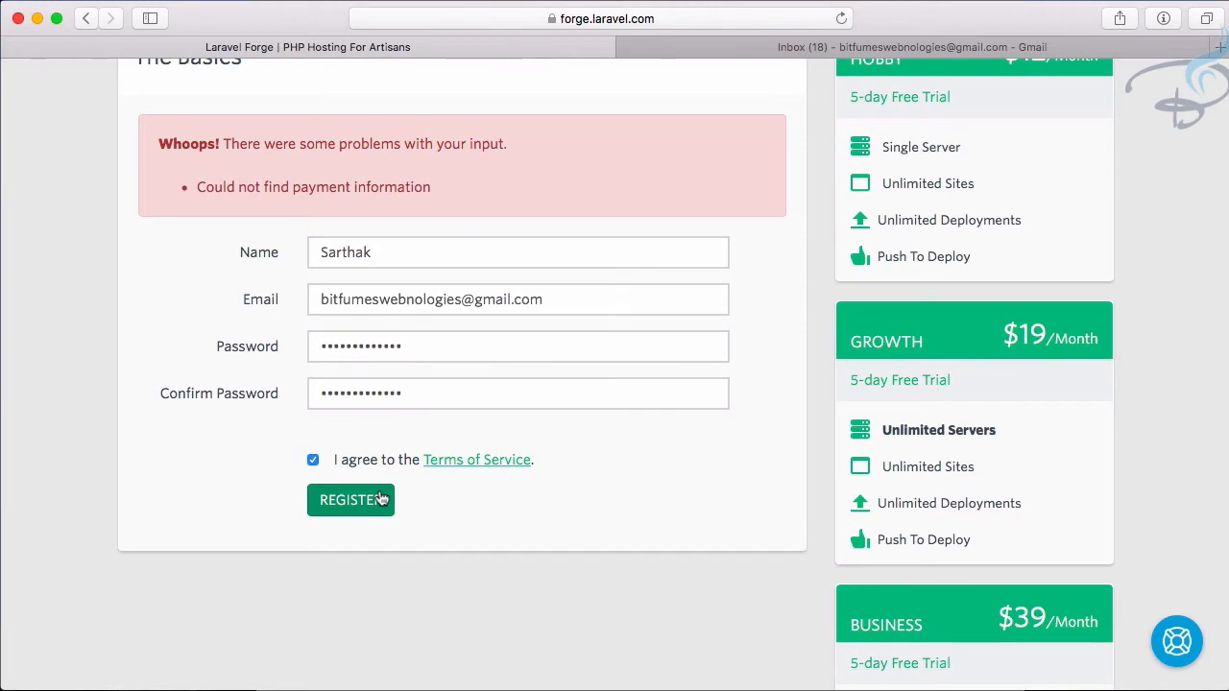
Submit the registration without payment, then go to the profile's SSH Keys Add Key form
{"action": "left_click", "coordinate": [350, 499]}
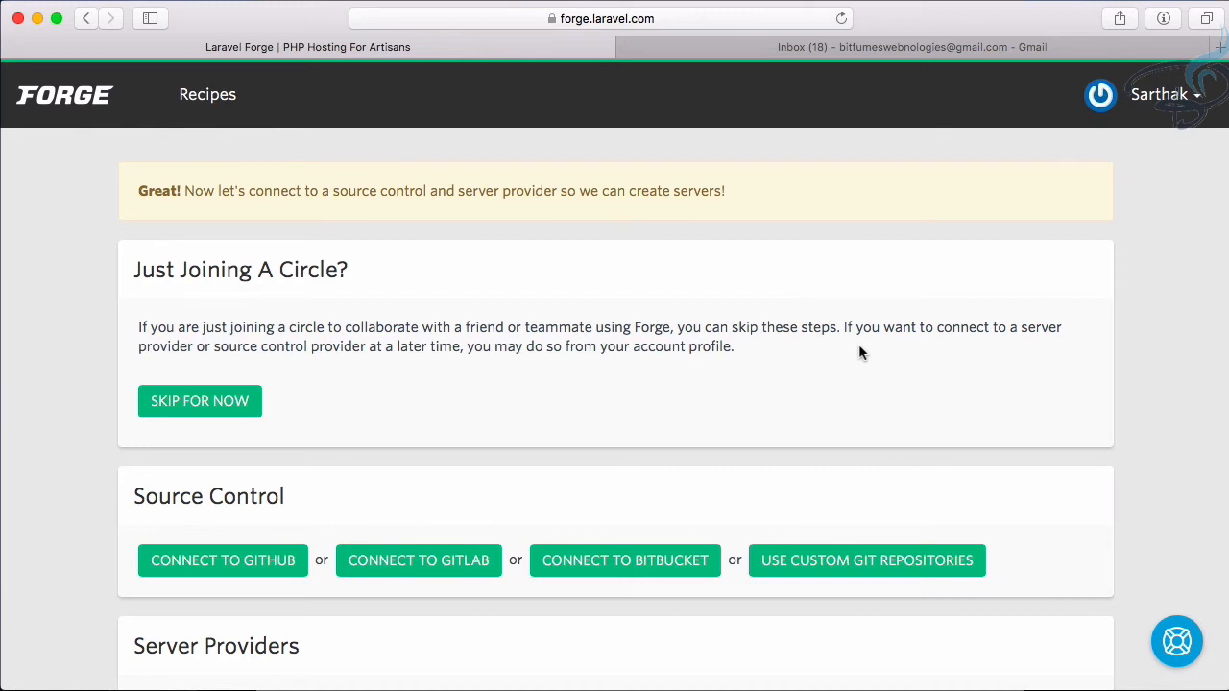
{"action": "mouse_move", "coordinate": [1180, 94]}
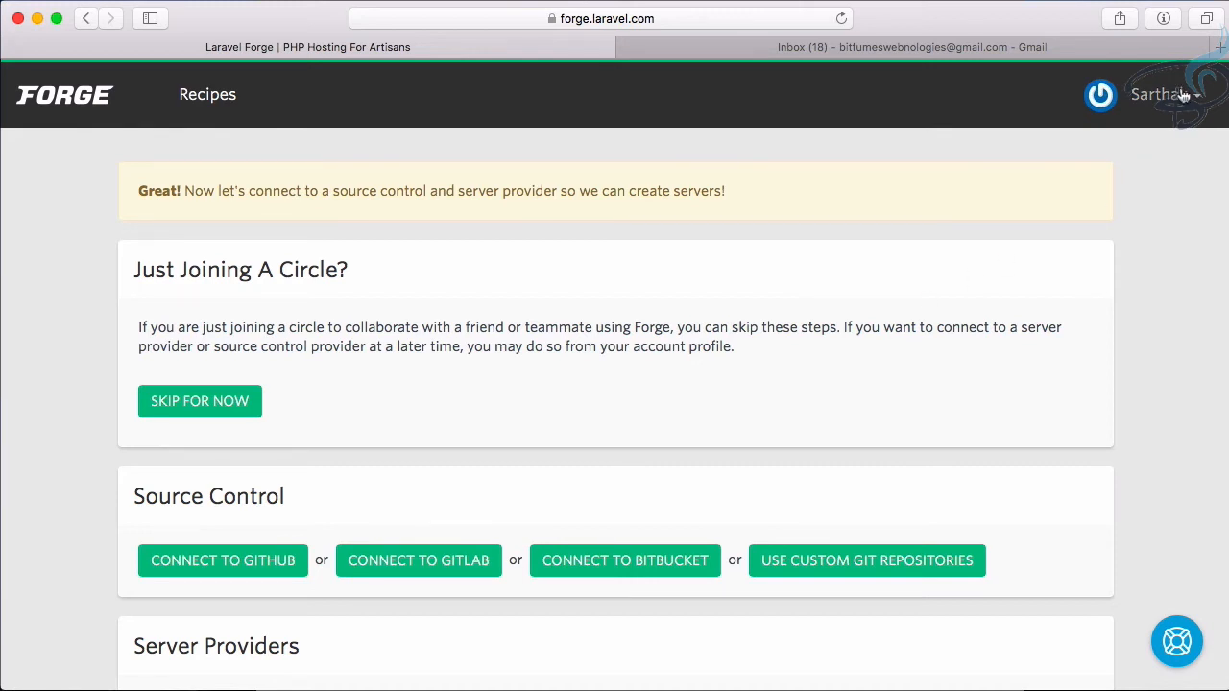
{"action": "left_click", "coordinate": [1162, 94]}
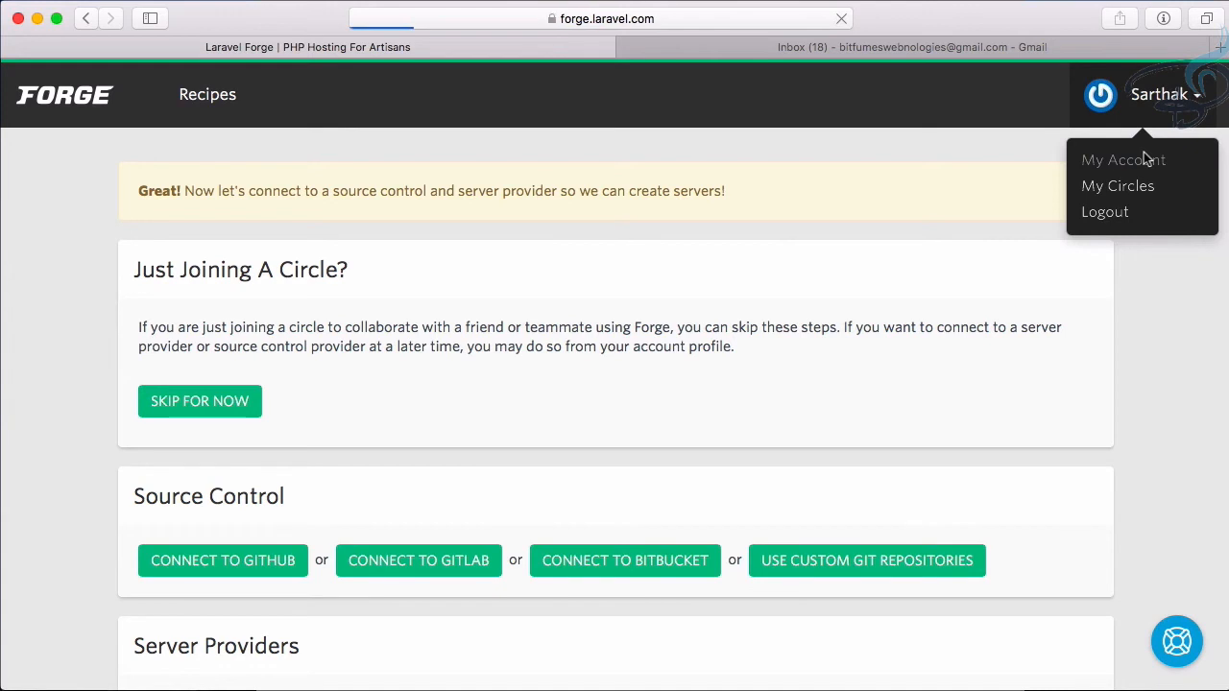
{"action": "left_click", "coordinate": [1123, 159]}
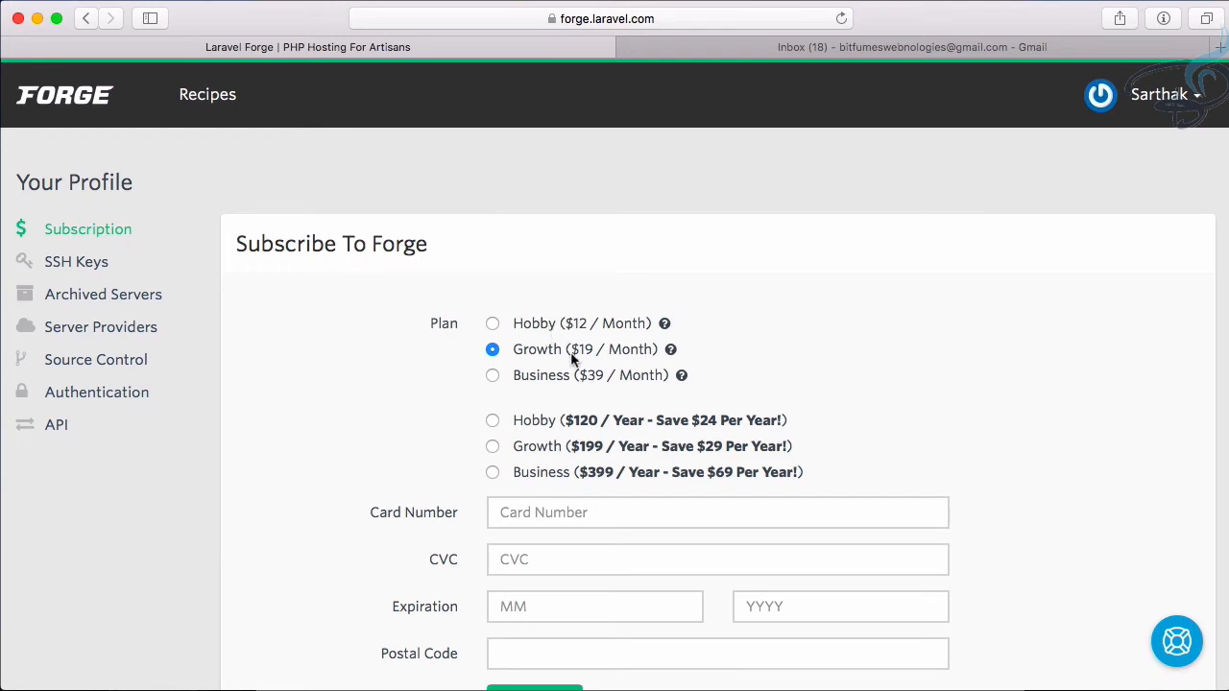
{"action": "mouse_move", "coordinate": [564, 381]}
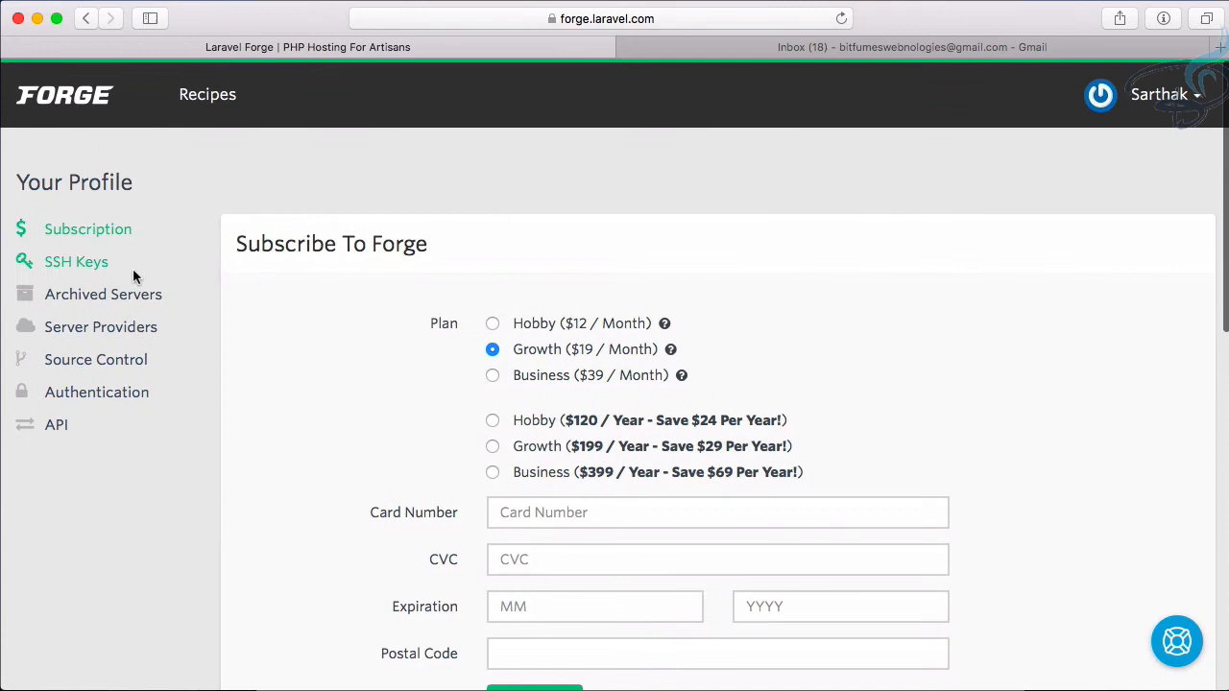
{"action": "left_click", "coordinate": [76, 261]}
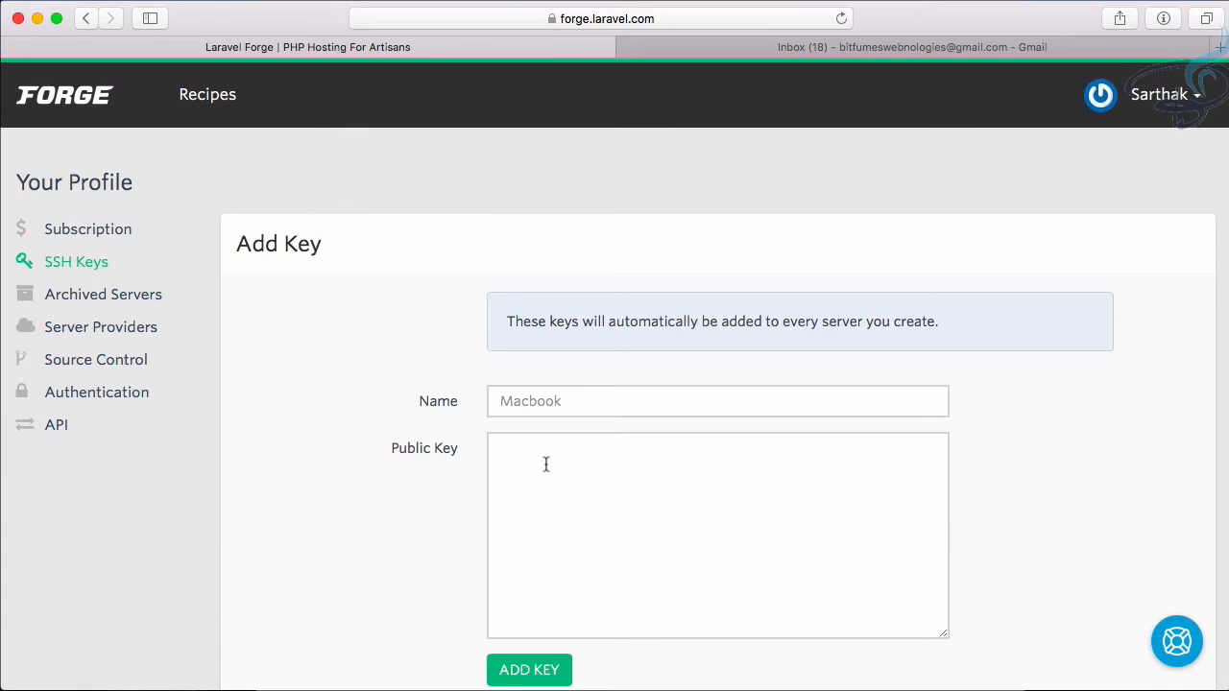
{"action": "mouse_move", "coordinate": [513, 451]}
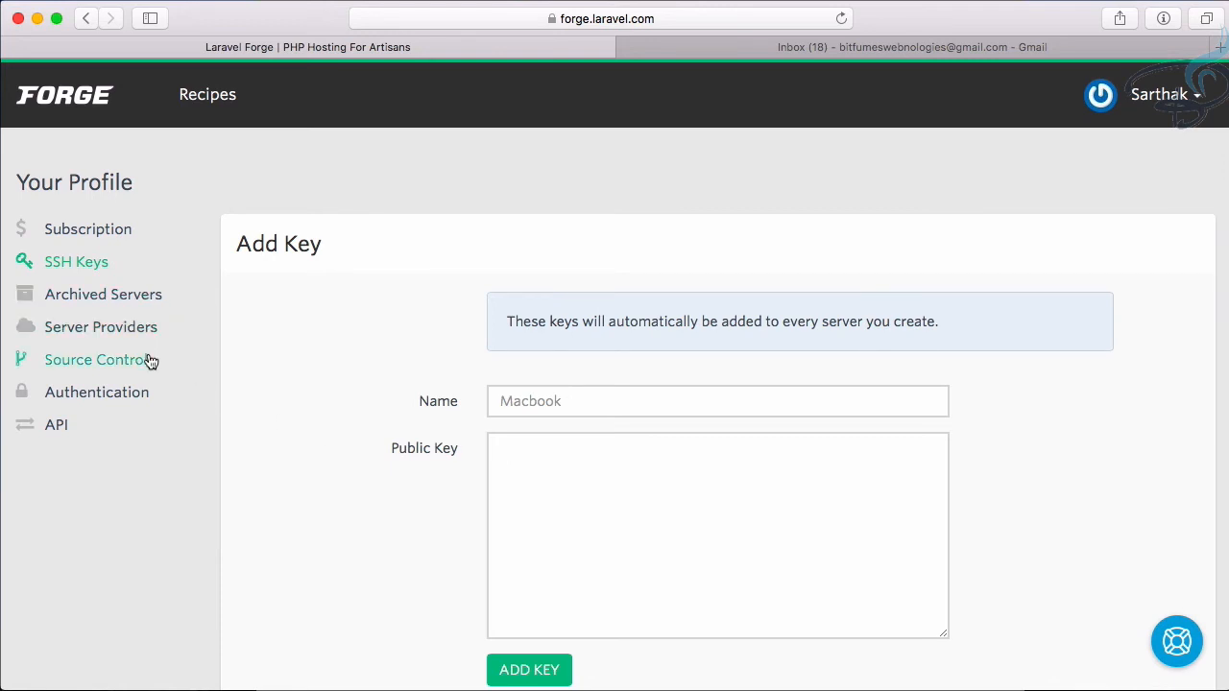
Go to the profile's Source Control settings and start the GitHub connection
{"action": "left_click", "coordinate": [96, 359]}
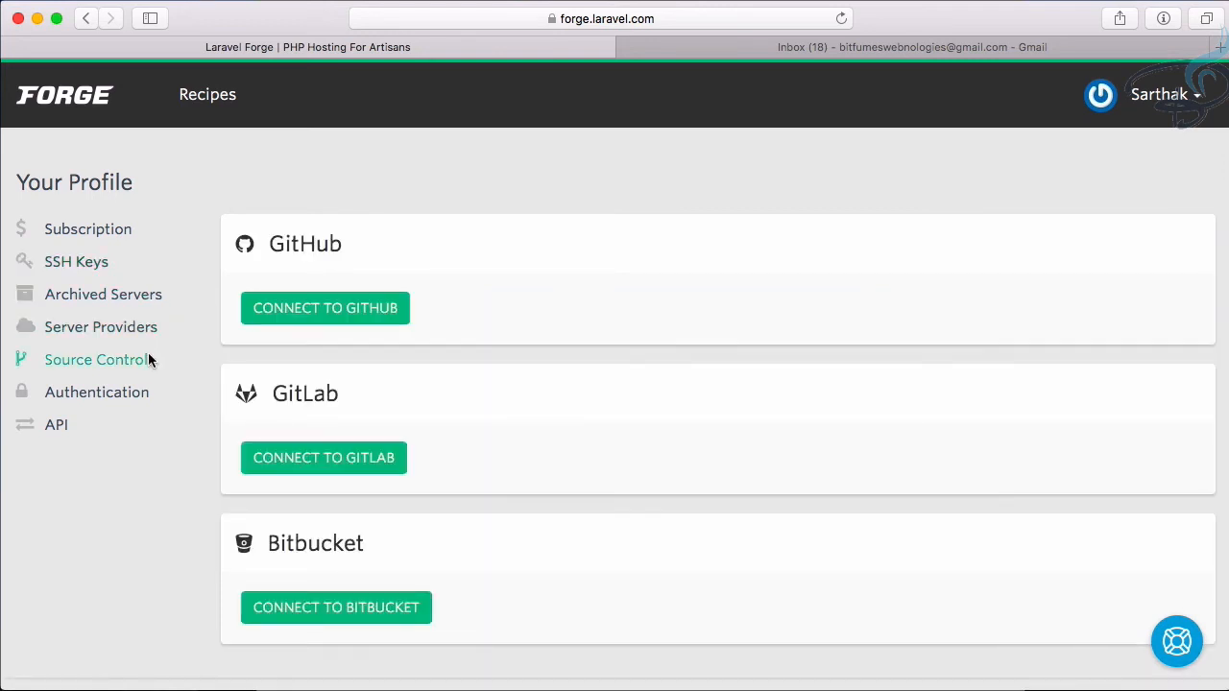
{"action": "mouse_move", "coordinate": [203, 361]}
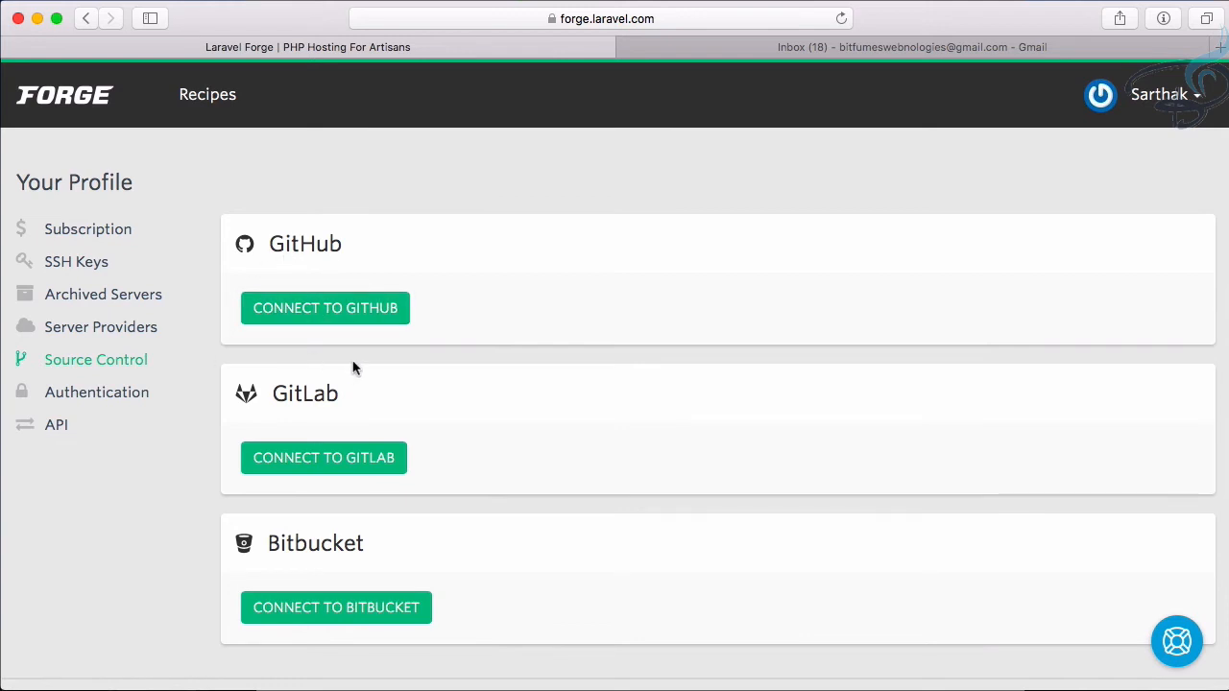
{"action": "mouse_move", "coordinate": [389, 567]}
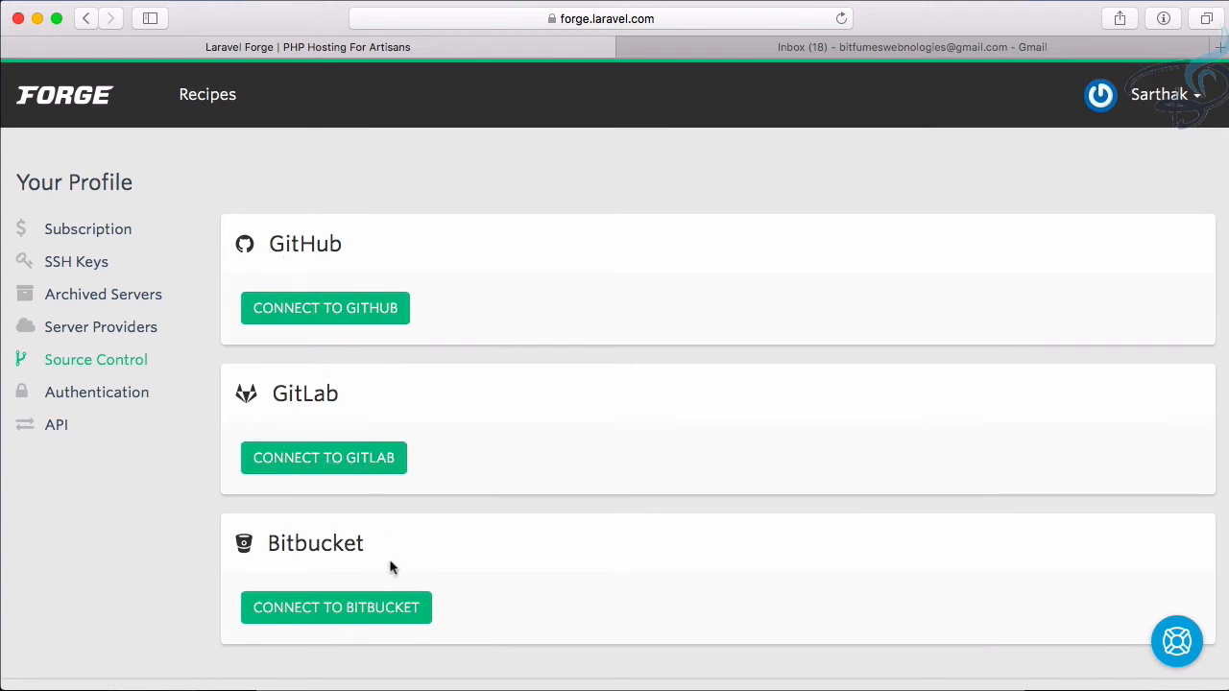
{"action": "mouse_move", "coordinate": [889, 345]}
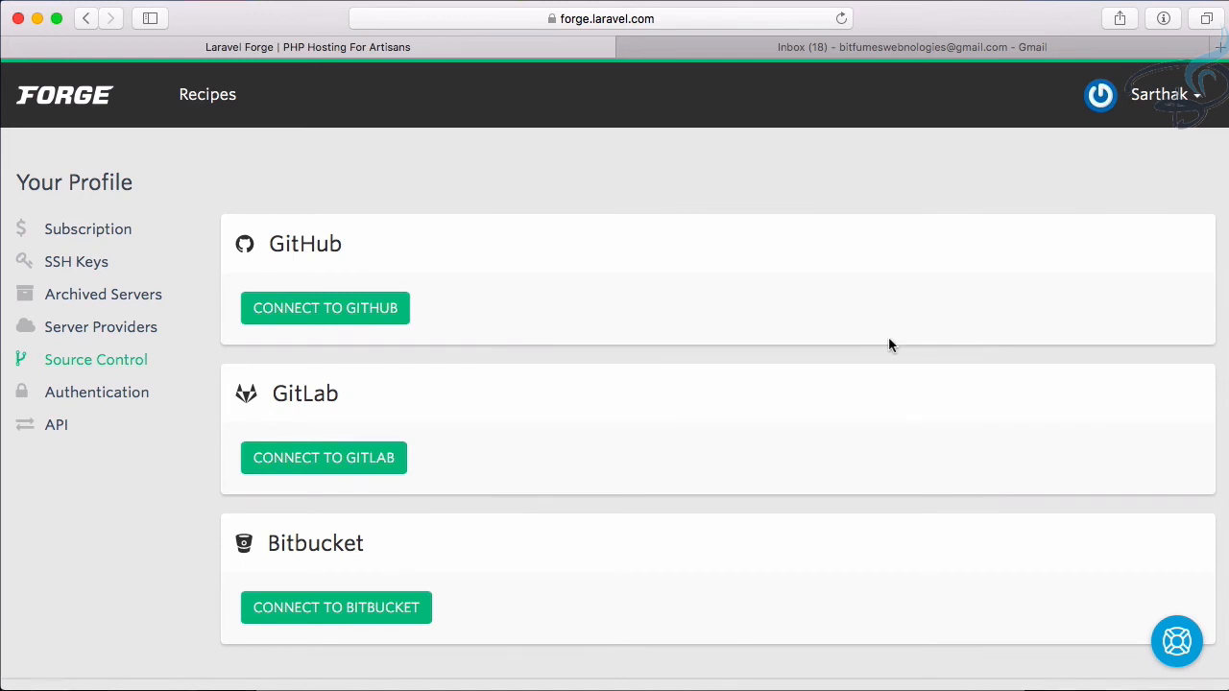
{"action": "mouse_move", "coordinate": [480, 286]}
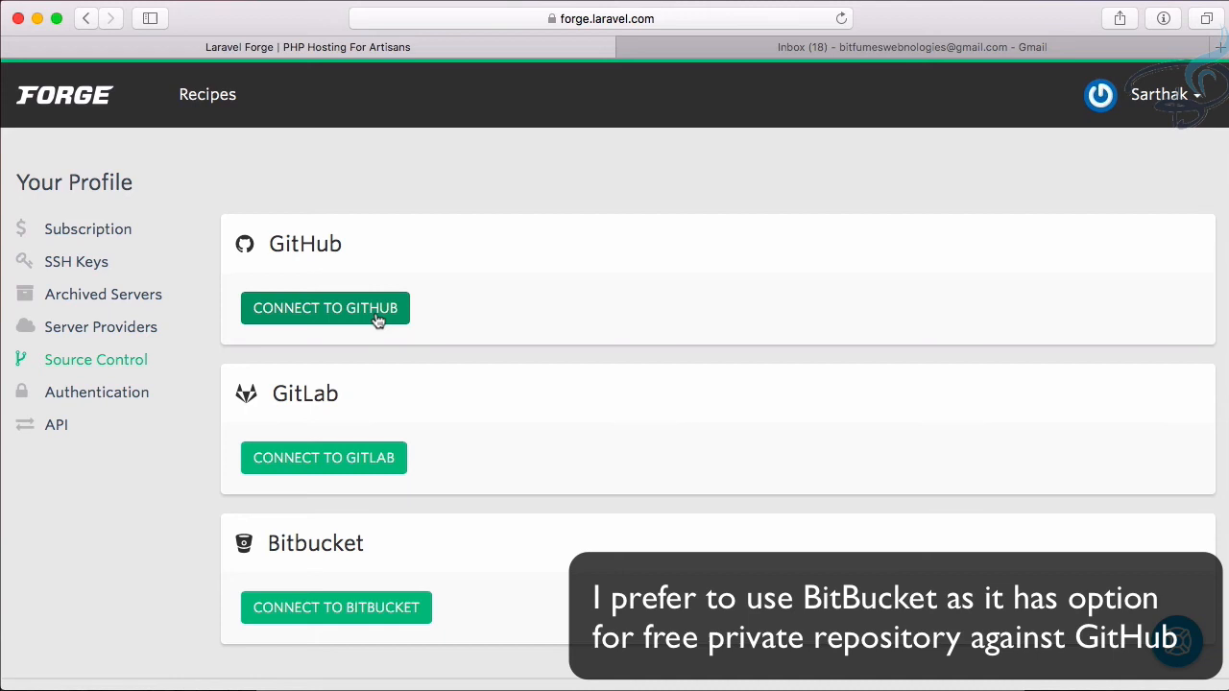
{"action": "left_click", "coordinate": [324, 308]}
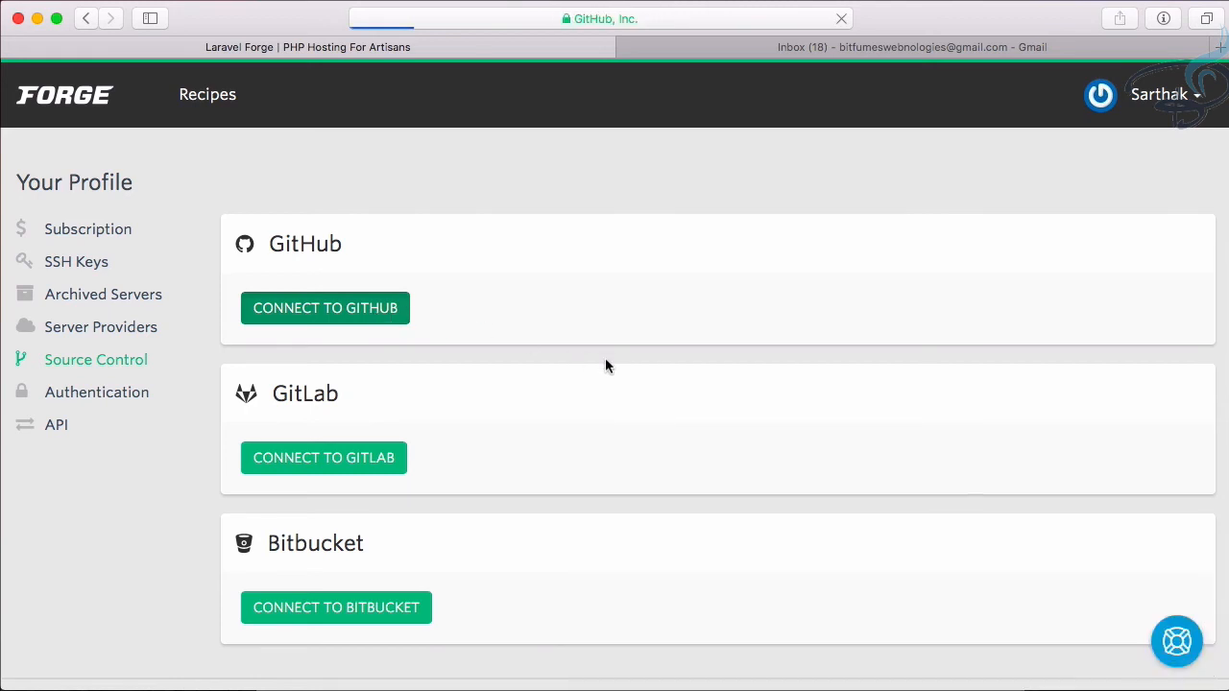
Sign in with the GitHub username and password and approve the green Authorize prompt for Laravel Forge
{"action": "left_click", "coordinate": [324, 308]}
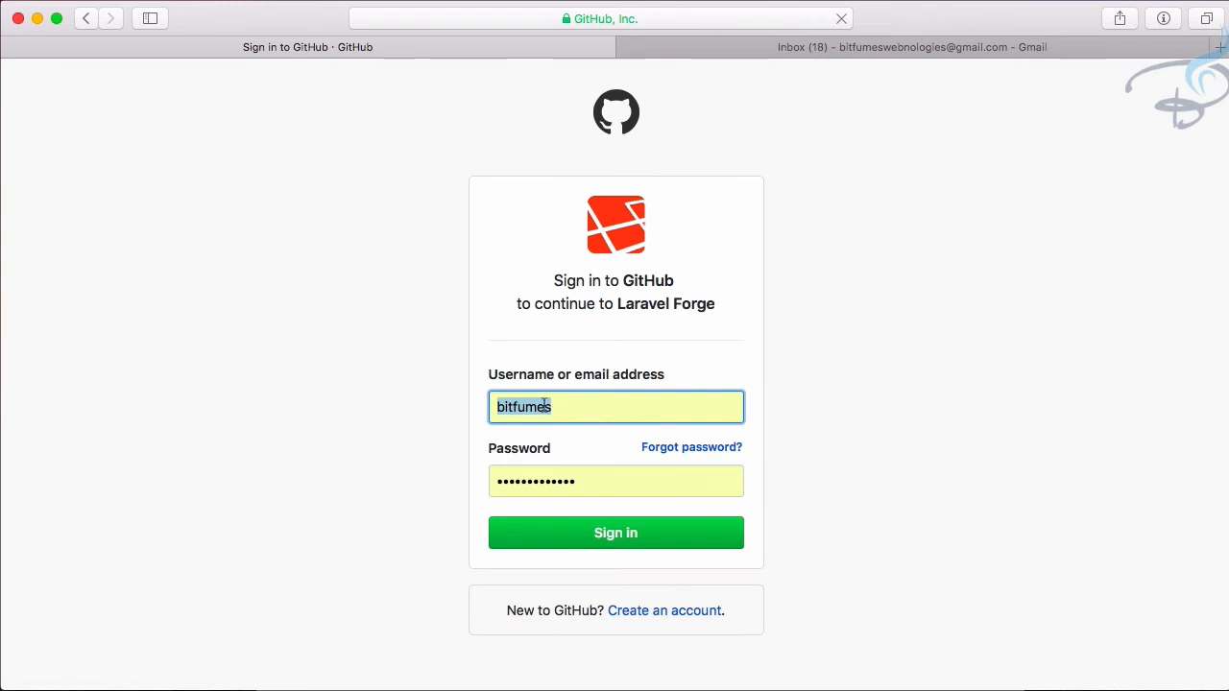
{"action": "left_click", "coordinate": [615, 533]}
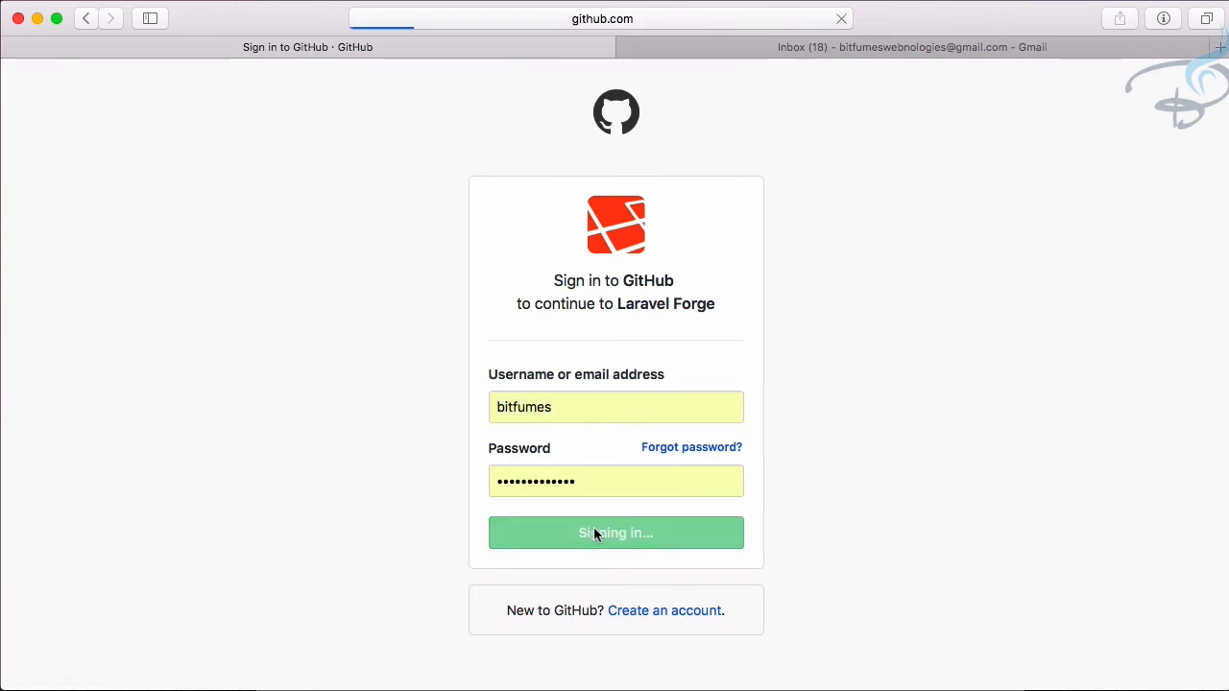
{"action": "left_click", "coordinate": [615, 532]}
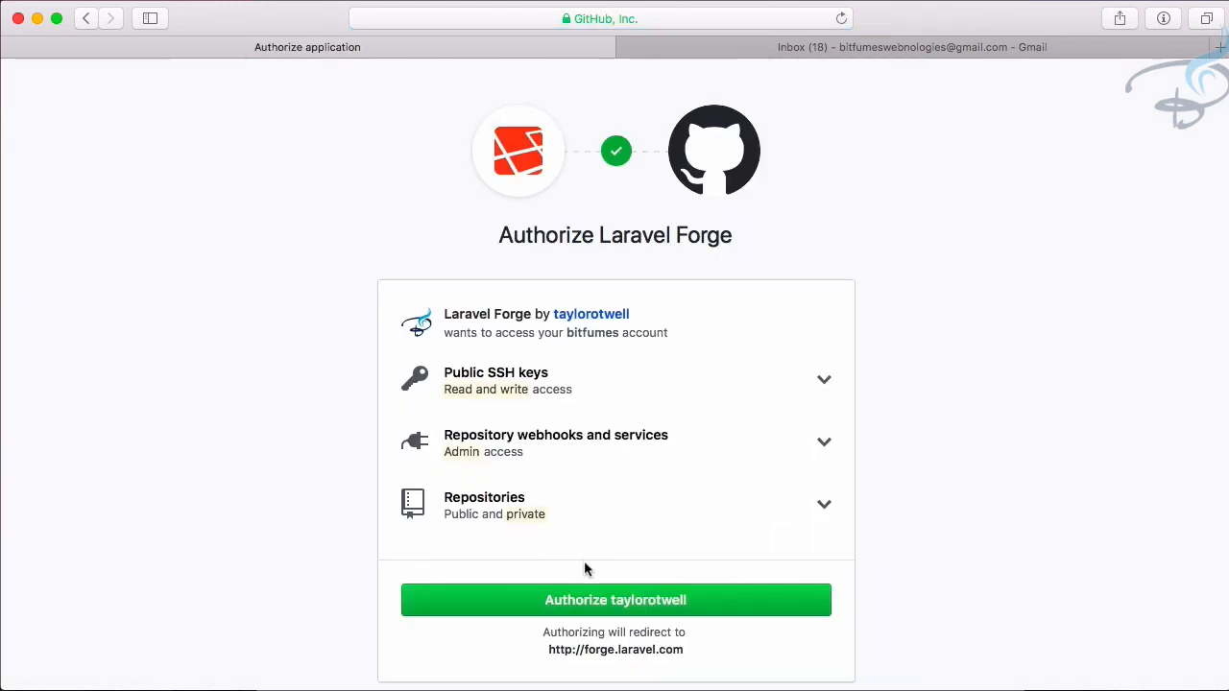
{"action": "left_click", "coordinate": [614, 599]}
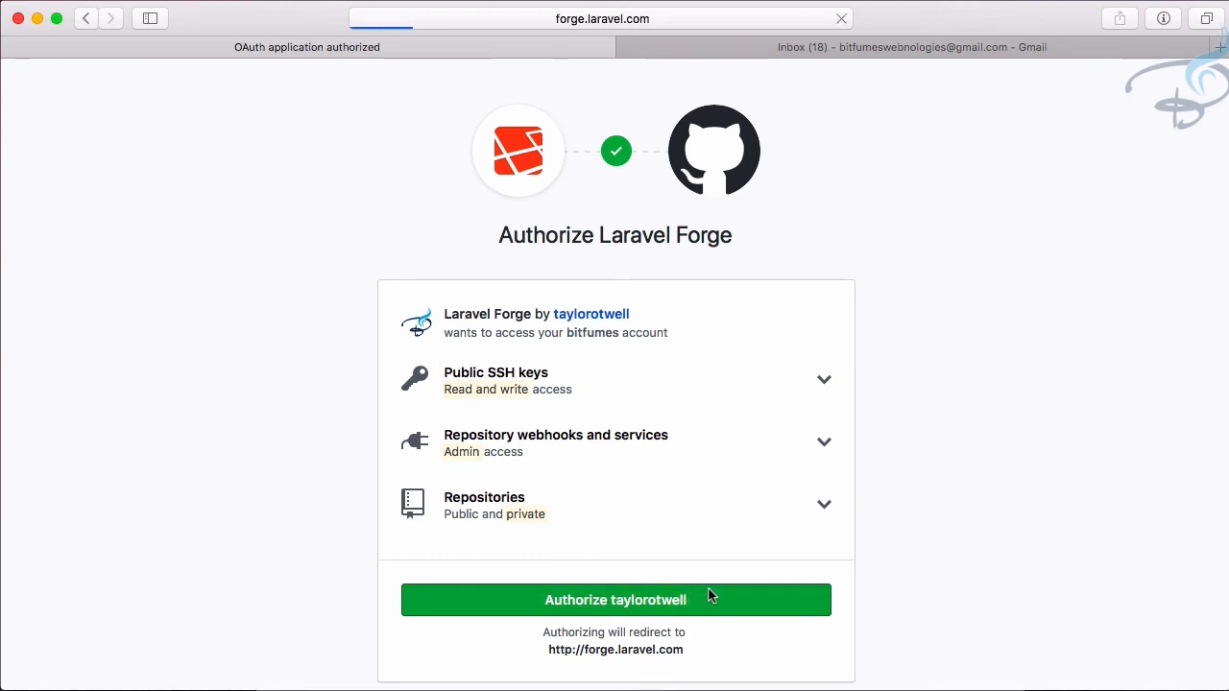
{"action": "left_click", "coordinate": [615, 600]}
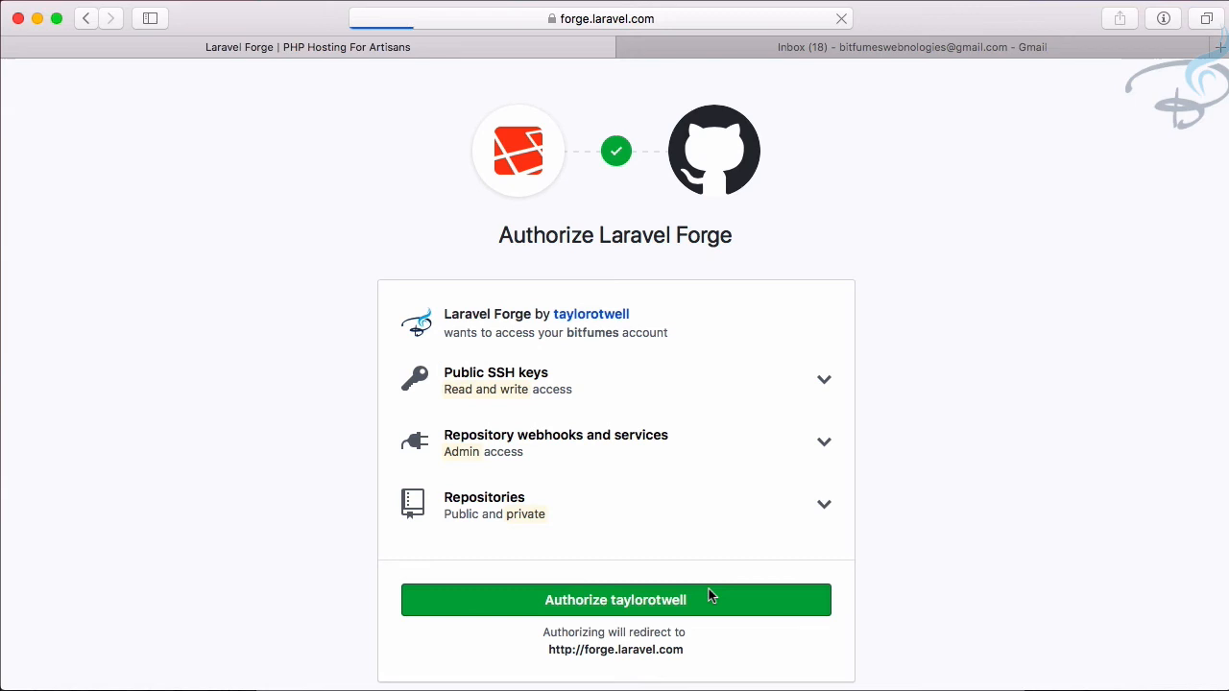
{"action": "left_click", "coordinate": [615, 599]}
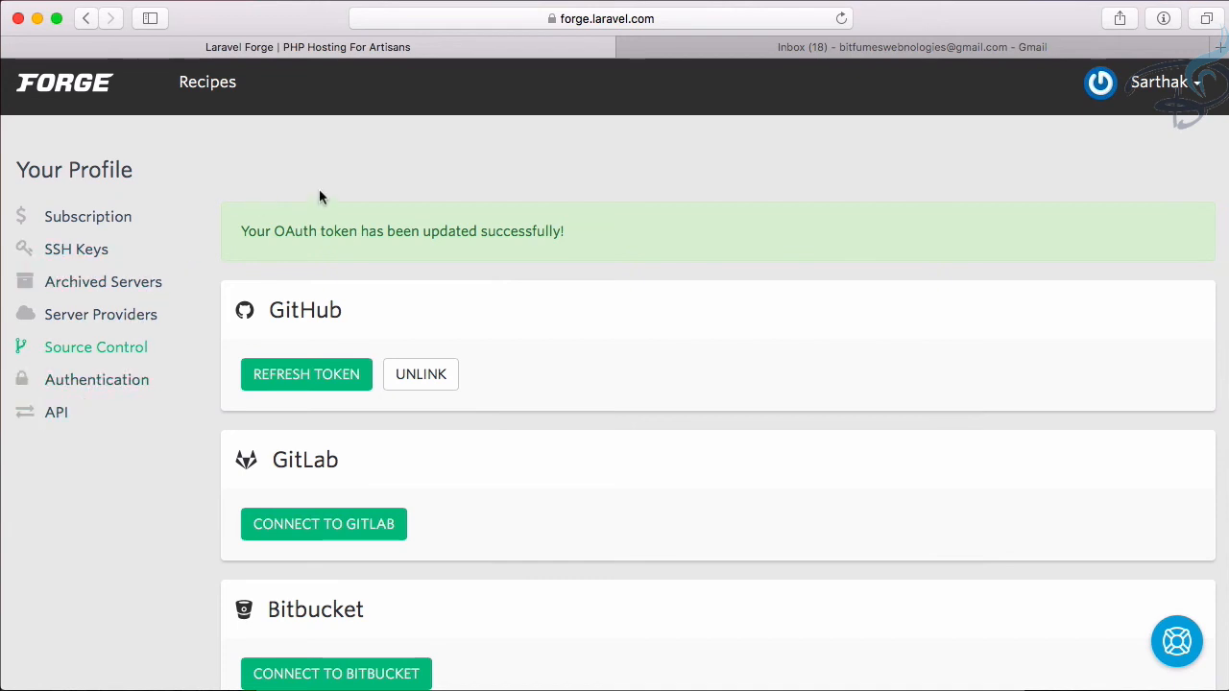
{"action": "mouse_move", "coordinate": [945, 183]}
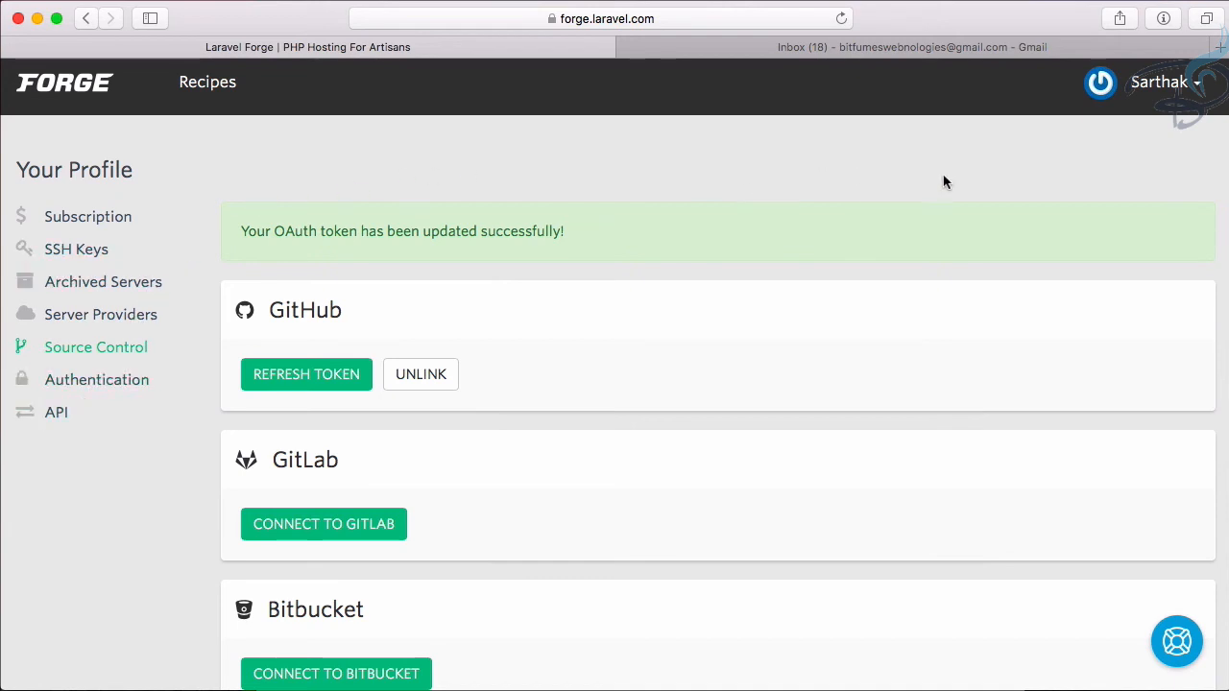
{"action": "mouse_move", "coordinate": [1176, 87]}
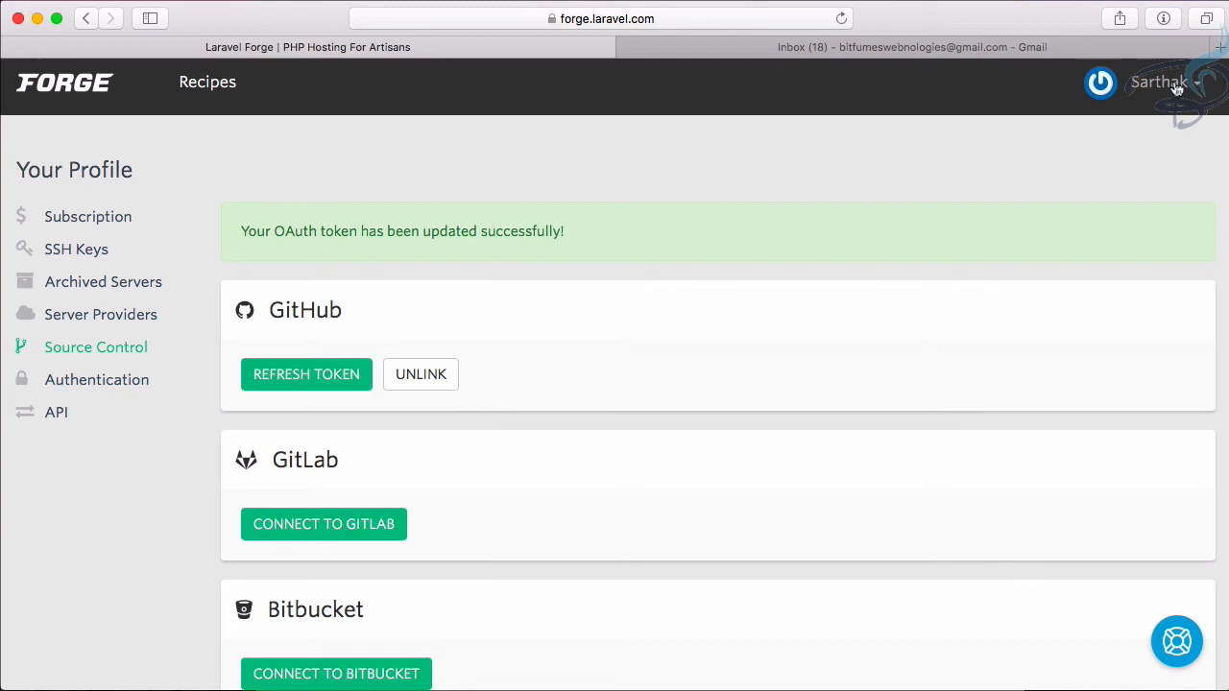
Use the top-right user dropdown to leave the profile for the onboarding page
{"action": "left_click", "coordinate": [1158, 81]}
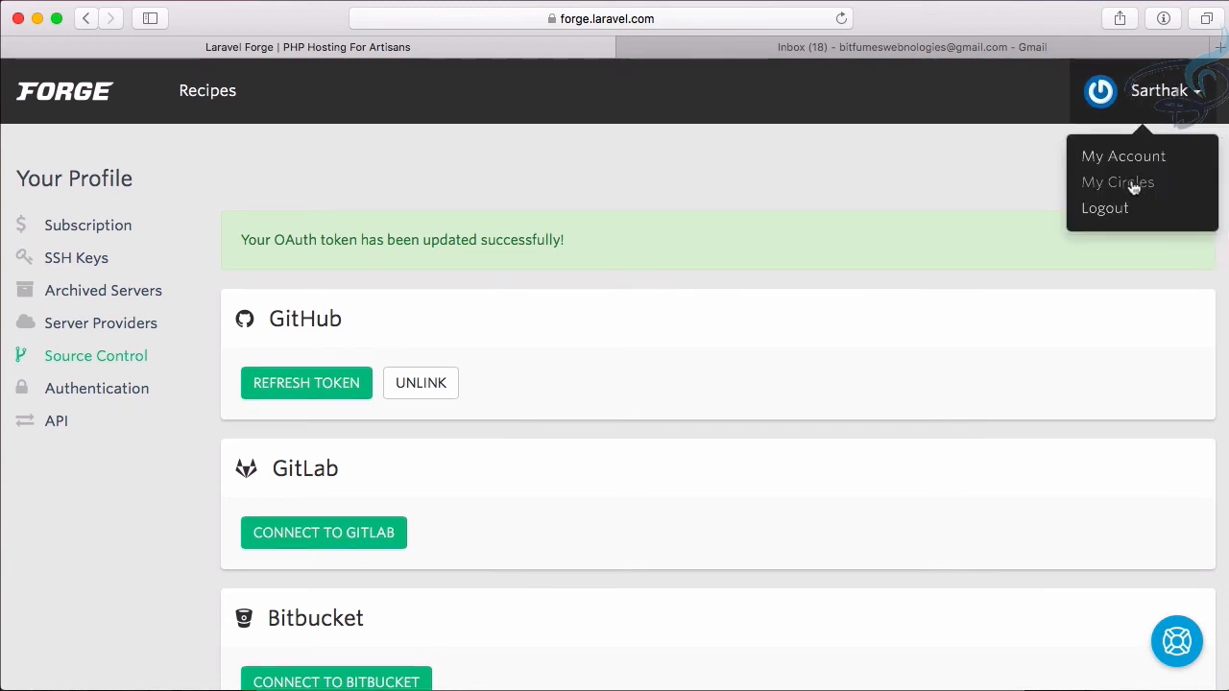
{"action": "left_click", "coordinate": [1117, 181]}
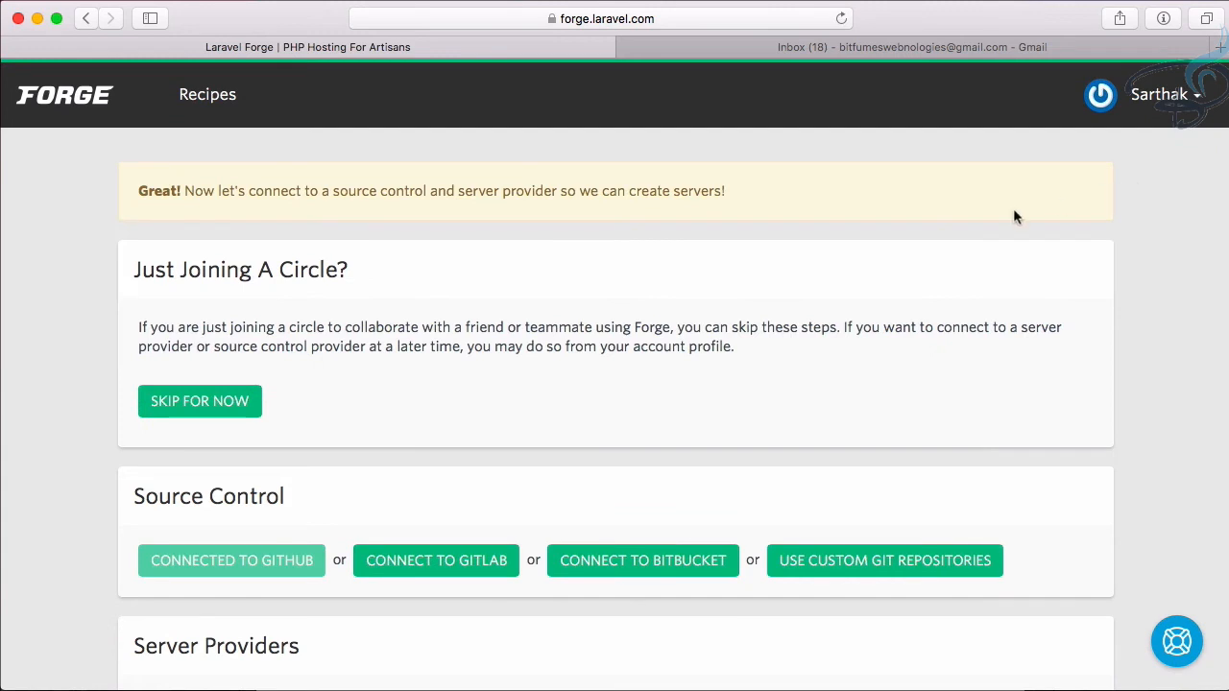
{"action": "mouse_move", "coordinate": [800, 276]}
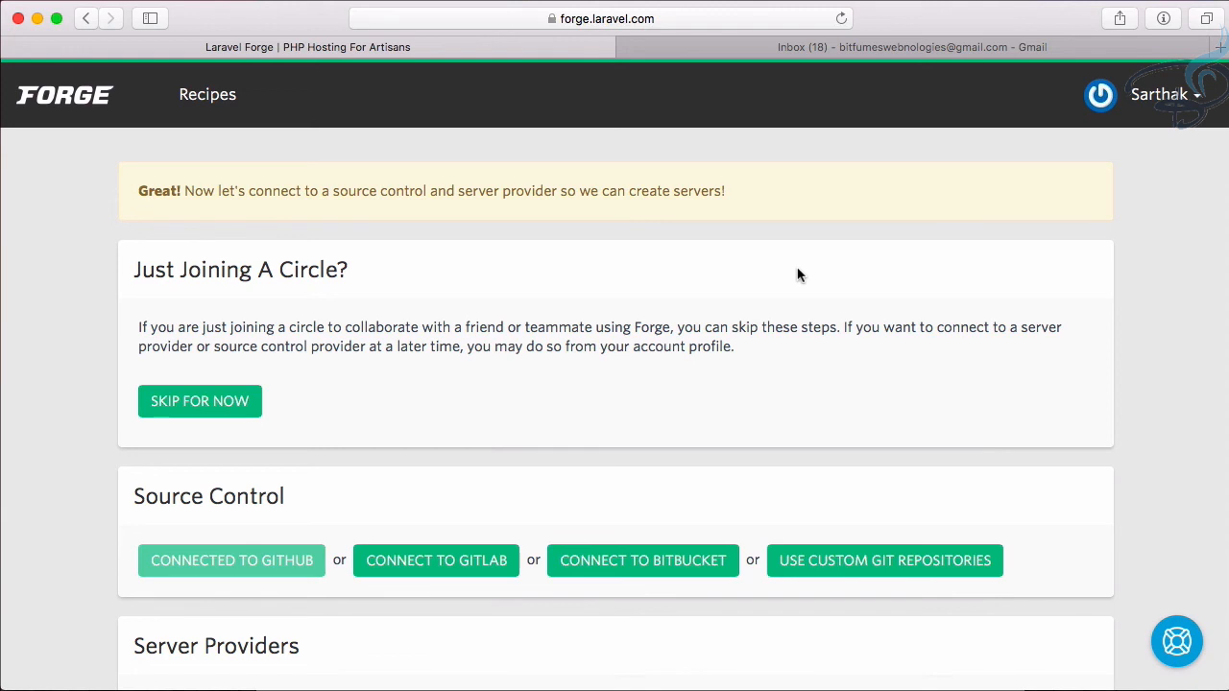
{"action": "mouse_move", "coordinate": [108, 252]}
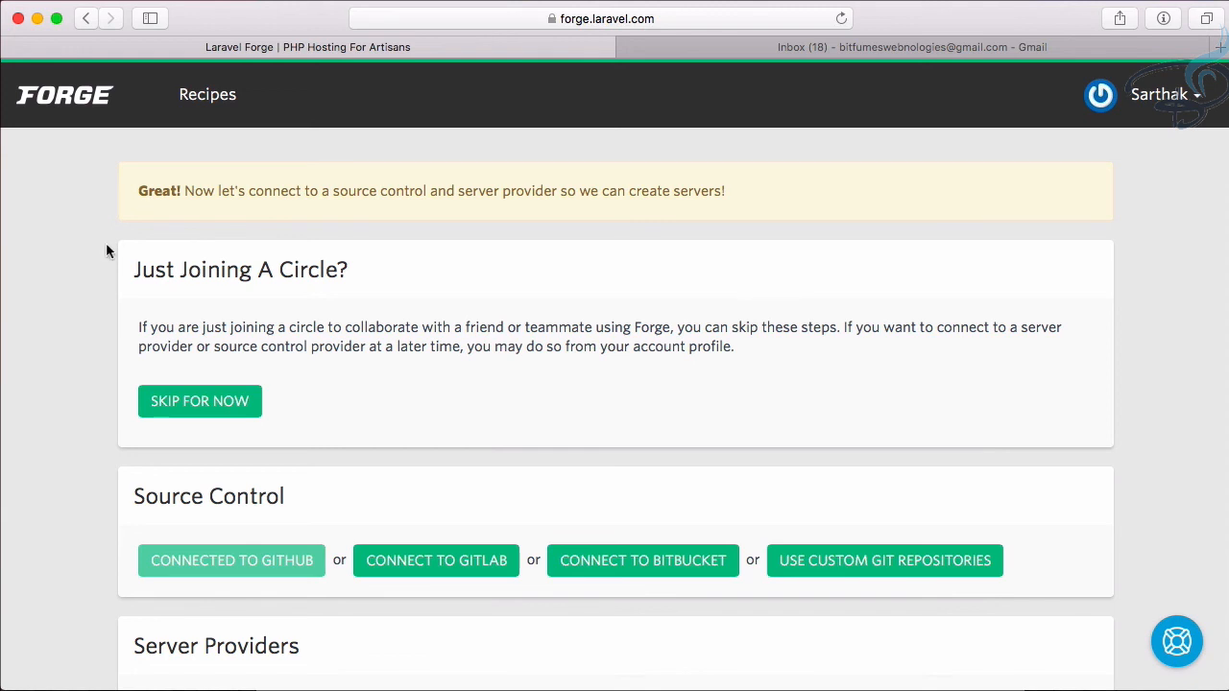
Scroll to Server Providers listing Digital Ocean, Linode, AWS and Vultr
{"action": "scroll", "scroll_direction": "down", "scroll_amount": 3}
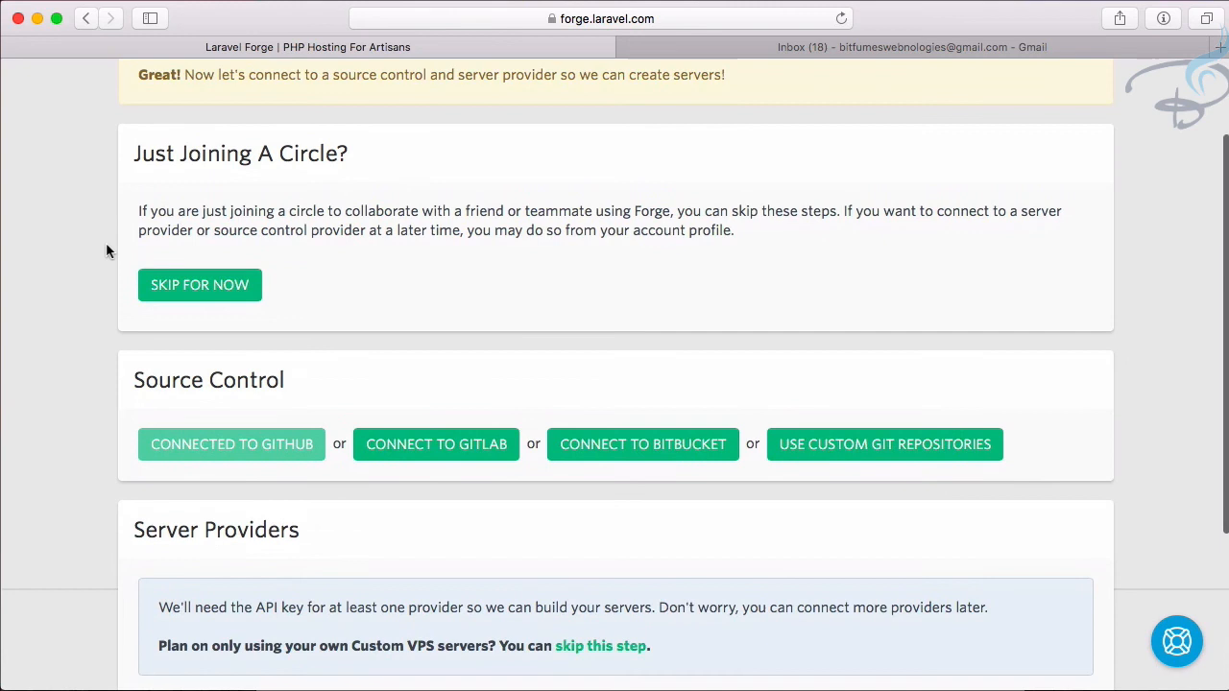
{"action": "scroll", "scroll_direction": "up", "scroll_amount": 3}
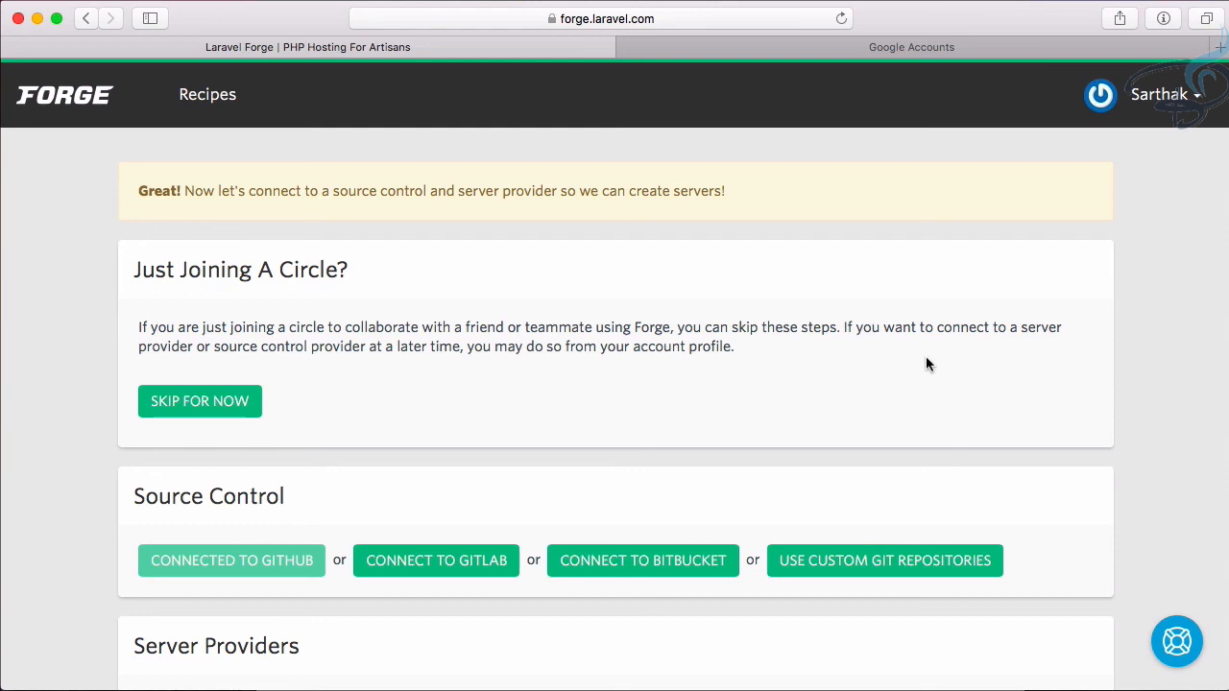
{"action": "scroll", "scroll_direction": "down", "scroll_amount": 3}
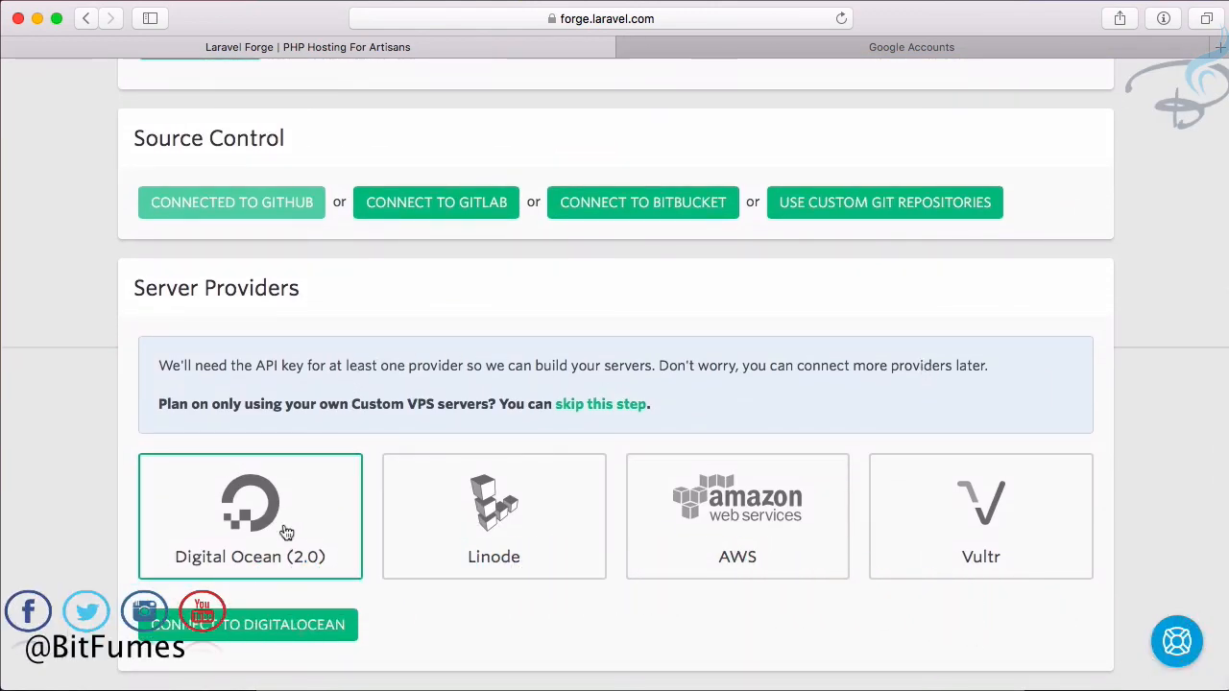
{"action": "mouse_move", "coordinate": [302, 557]}
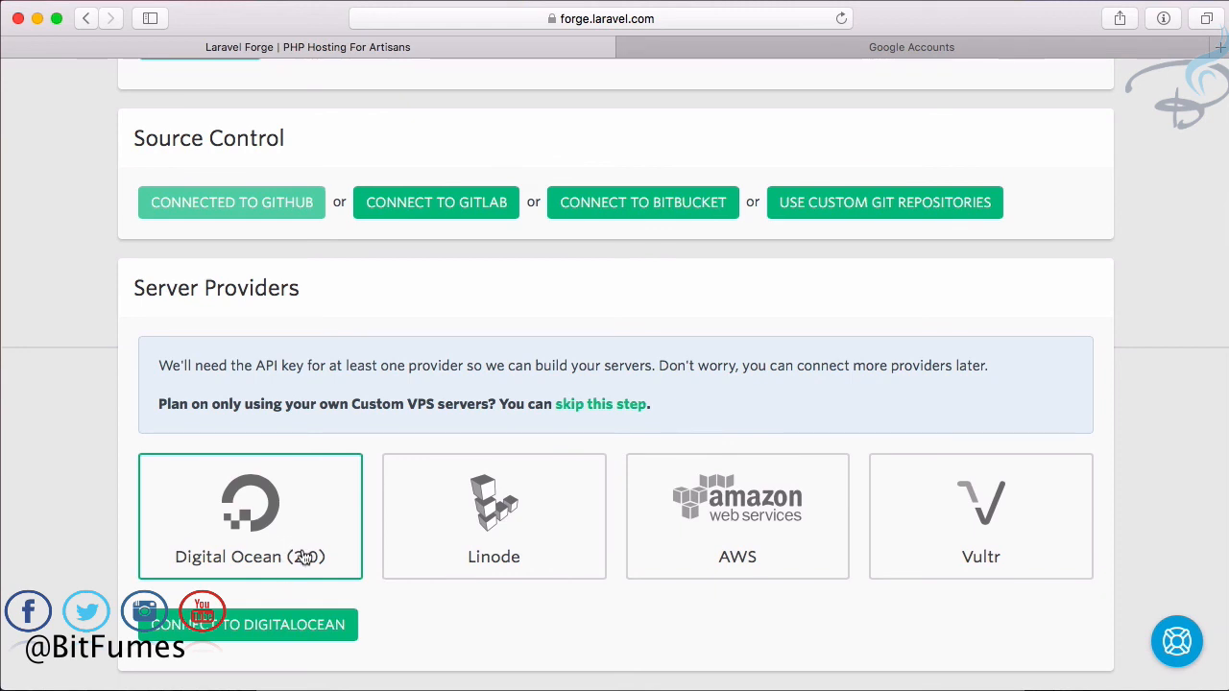
{"action": "mouse_move", "coordinate": [273, 587]}
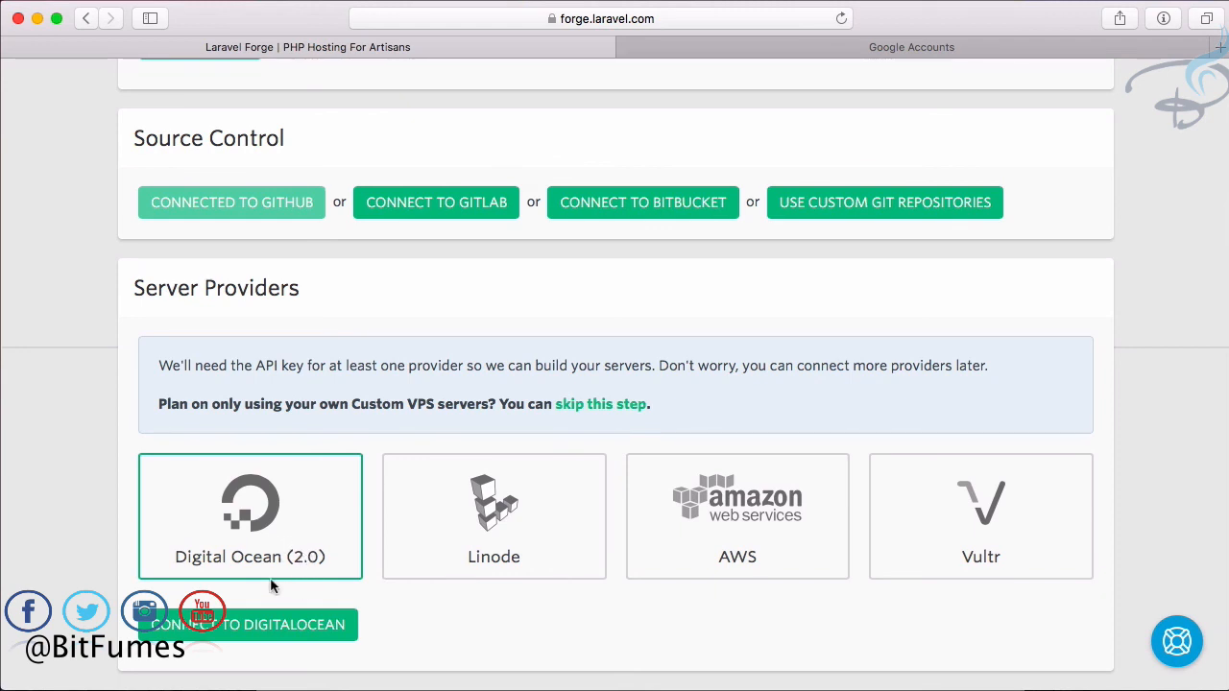